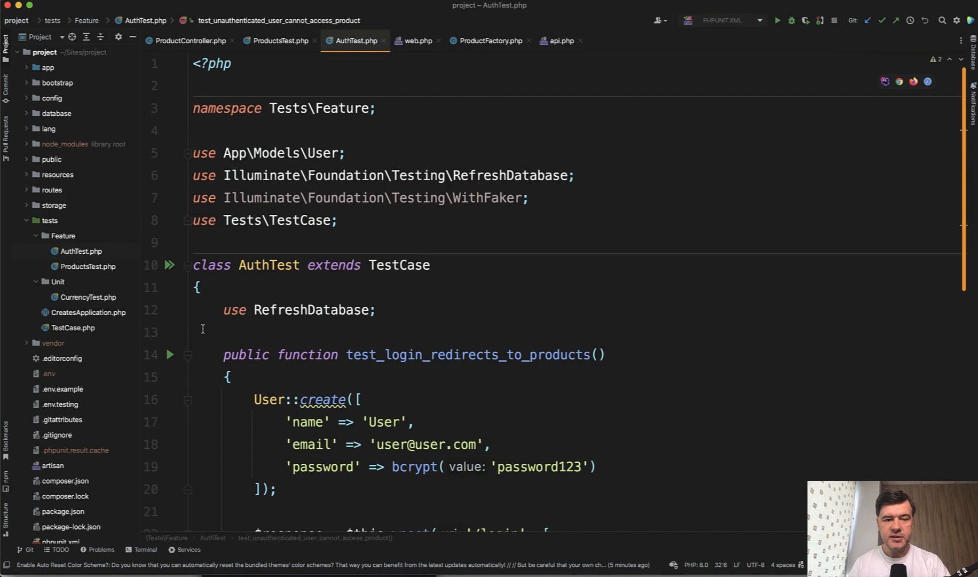
{"action": "mouse_move", "coordinate": [314, 310]}
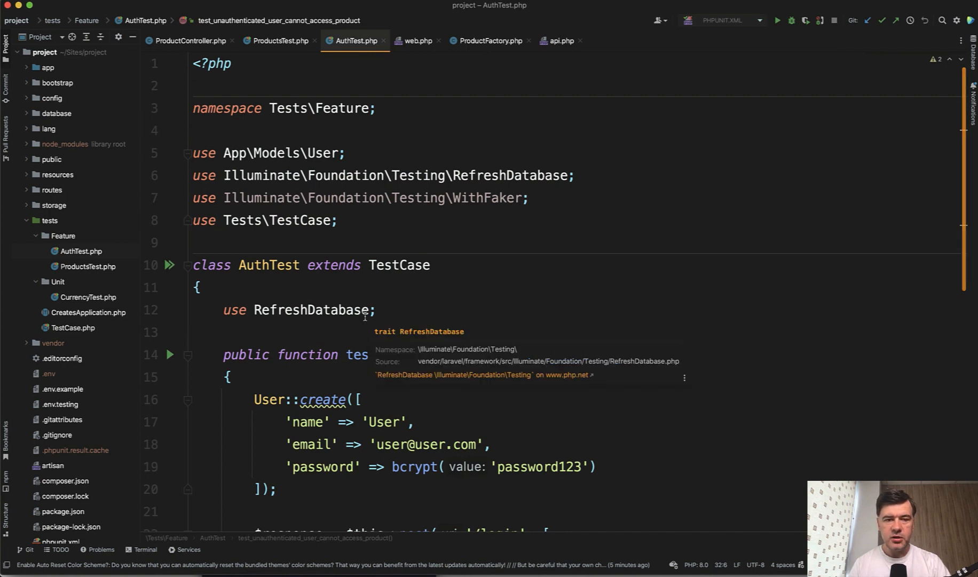
Step: Scroll through AuthTest.php to review the existing PHPUnit feature tests
{"action": "scroll", "scroll_direction": "down", "scroll_amount": 3}
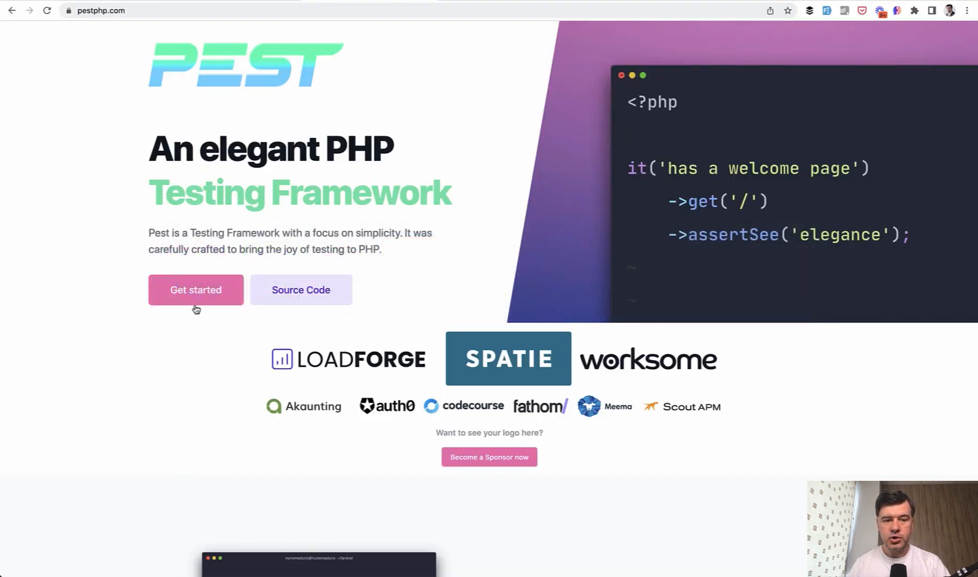
Step: From 'Get started' on pestphp.com, copy the composer require command for Pest
{"action": "left_click", "coordinate": [195, 290]}
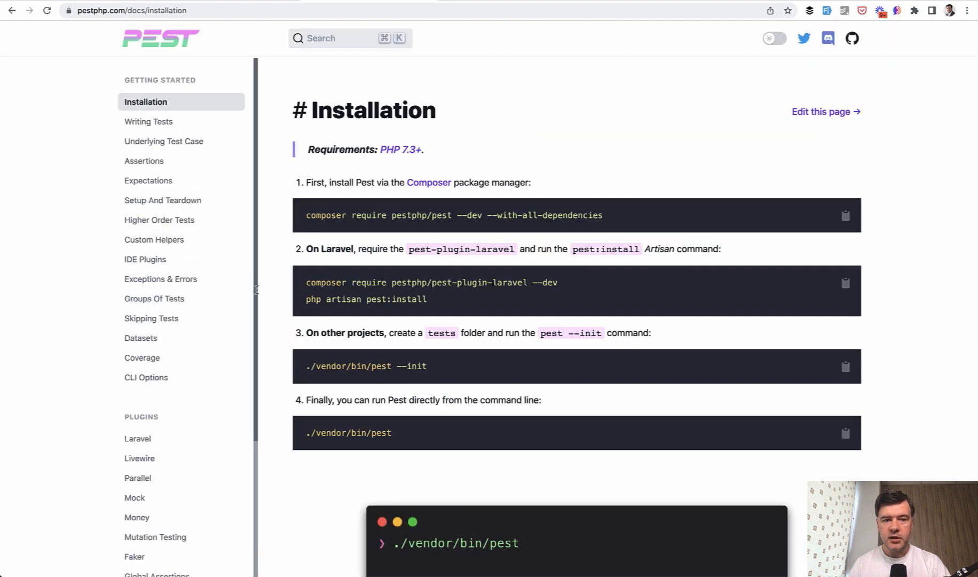
{"action": "left_click", "coordinate": [846, 216]}
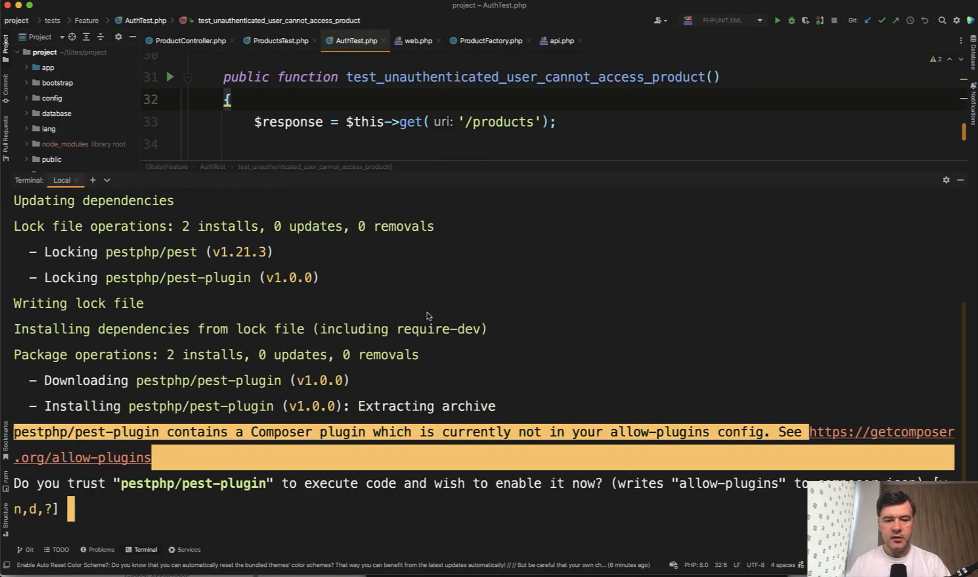
Step: Answer 'yes' to trust the pest-plugin and 'no' to the GitHub star prompt
{"action": "type", "text": "ye"}
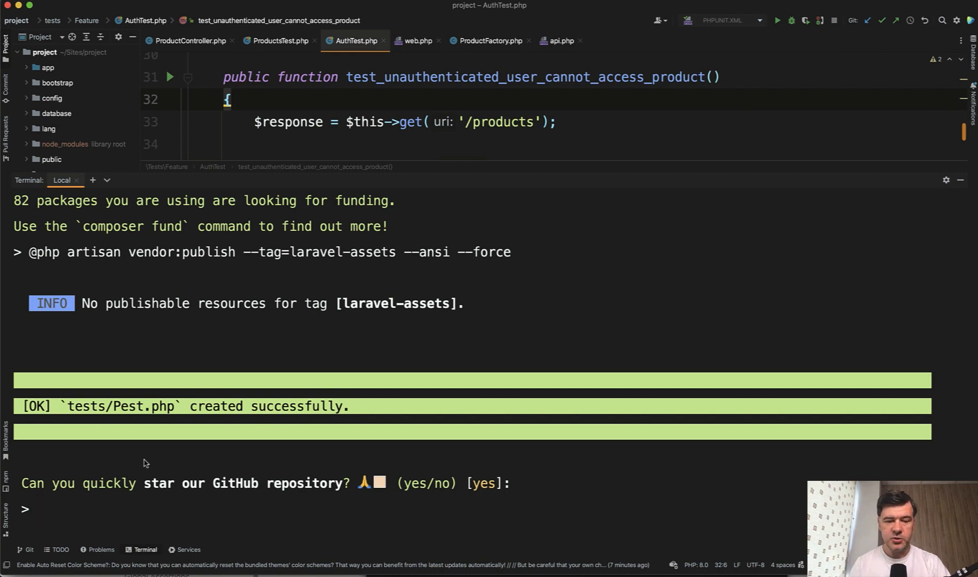
{"action": "type", "text": "no"}
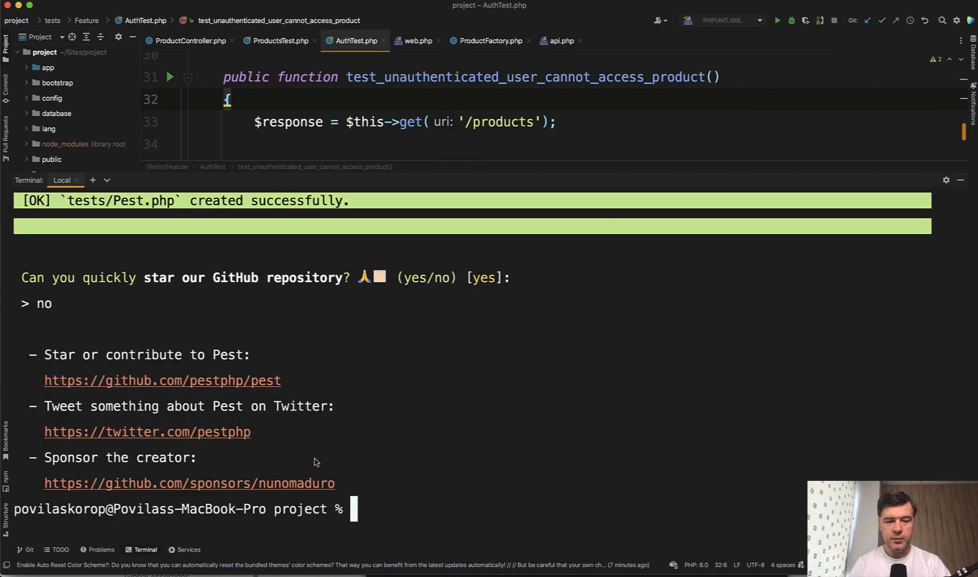
Step: Run php artisan make:test AuthenticationTest --pest in the terminal
{"action": "type", "text": "php artisan ma"}
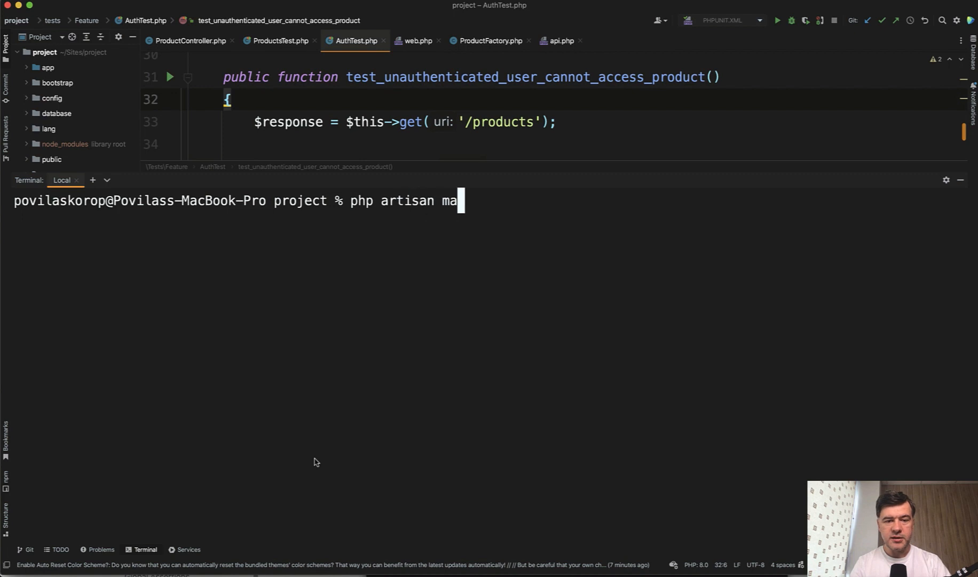
{"action": "type", "text": "ke:test Auth"}
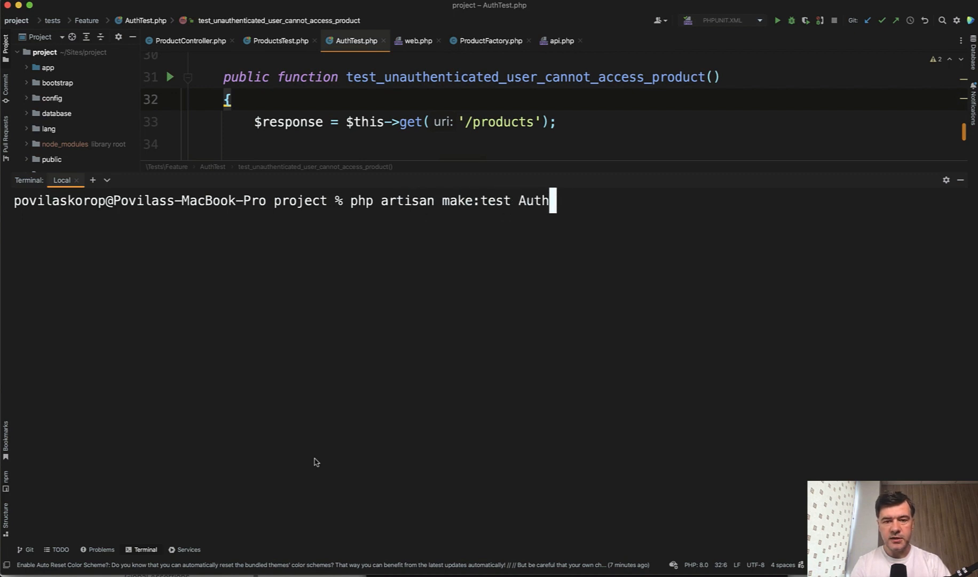
{"action": "type", "text": "entication"}
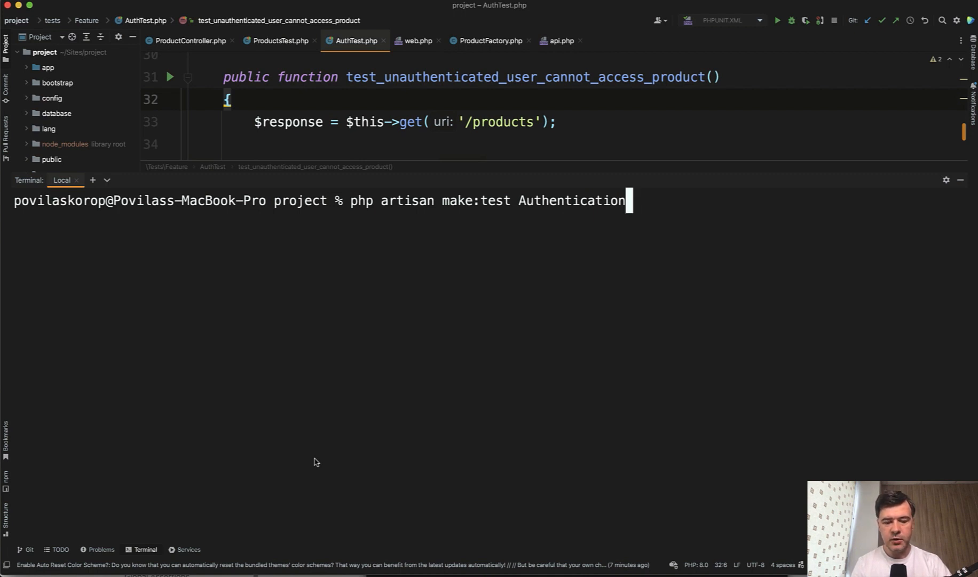
{"action": "type", "text": "Test --"}
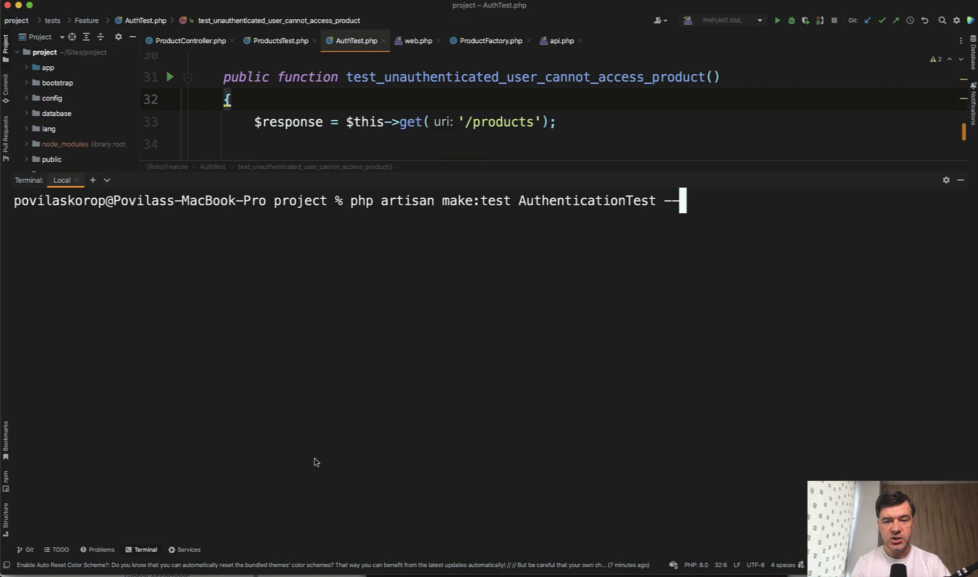
{"action": "type", "text": "pest"}
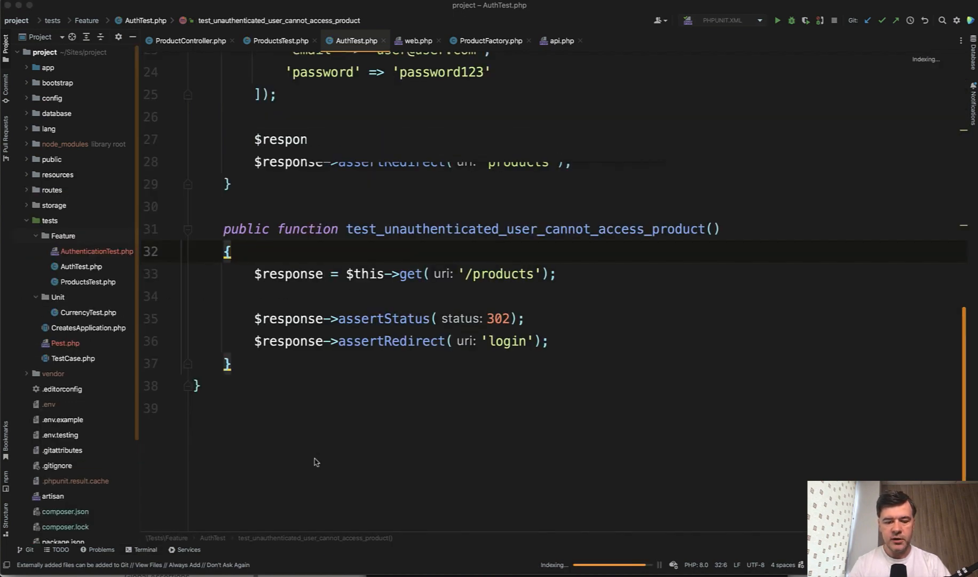
Step: Find AuthenticationTest.php via Search Everywhere ('authent') and view its example test
{"action": "type", "text": "authent"}
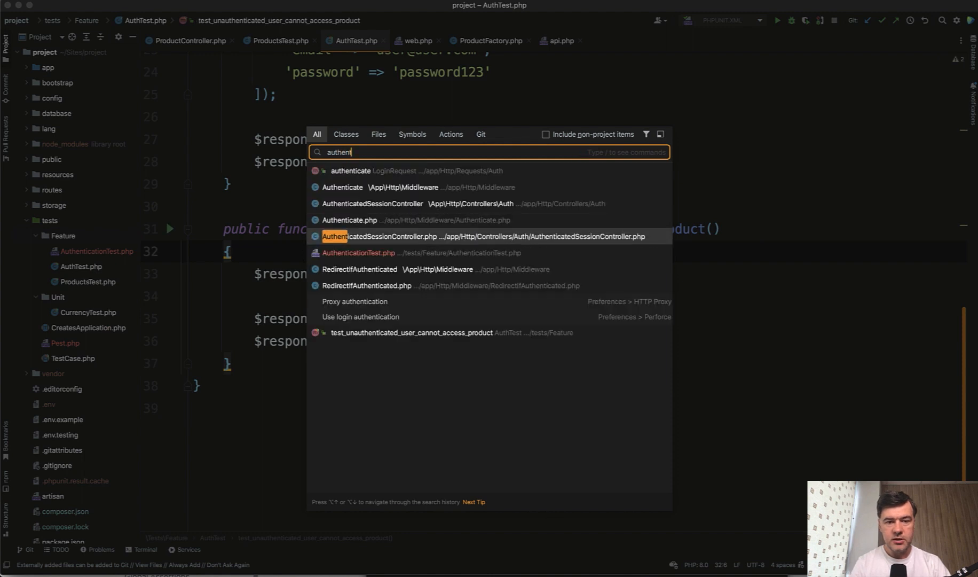
{"action": "left_click", "coordinate": [359, 252]}
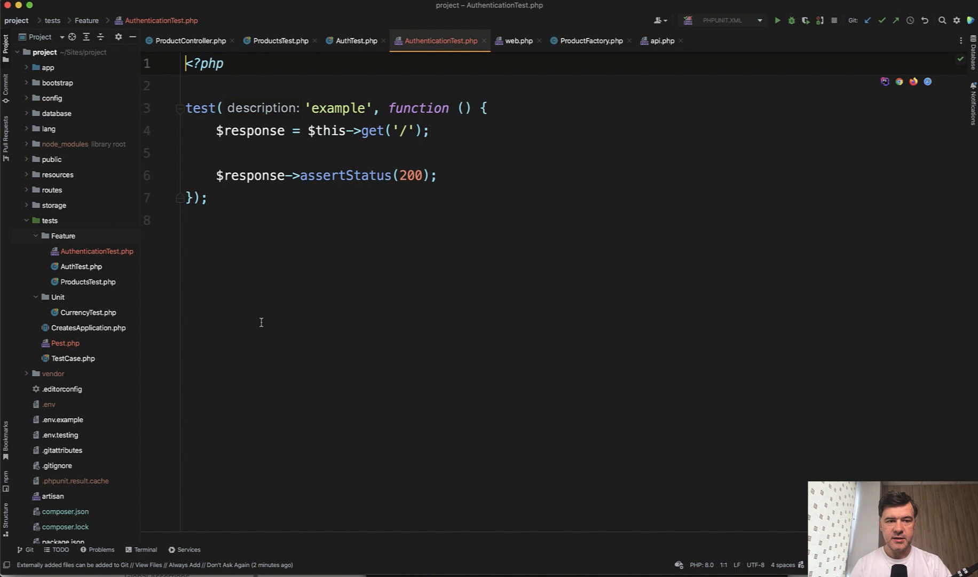
{"action": "mouse_move", "coordinate": [302, 347]}
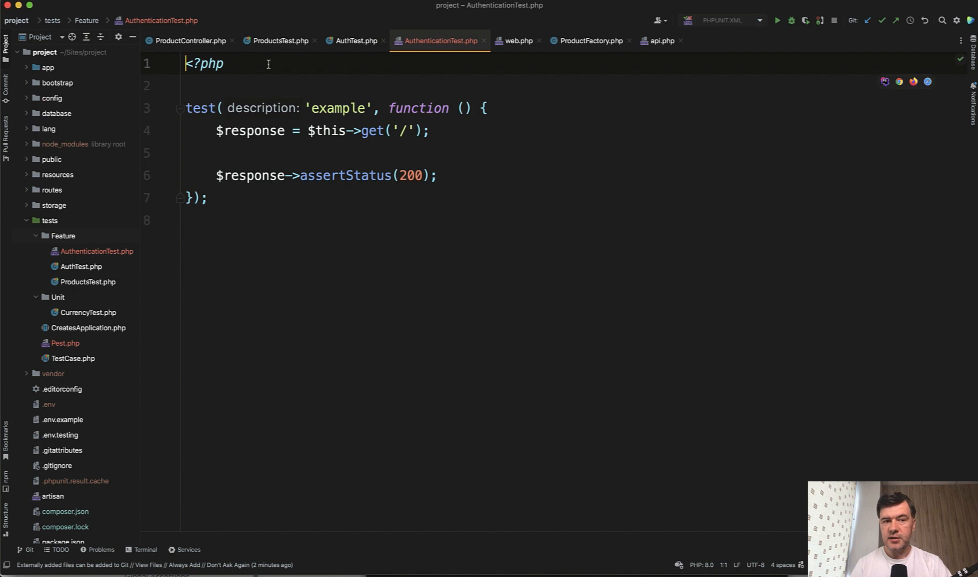
{"action": "left_click", "coordinate": [224, 64]}
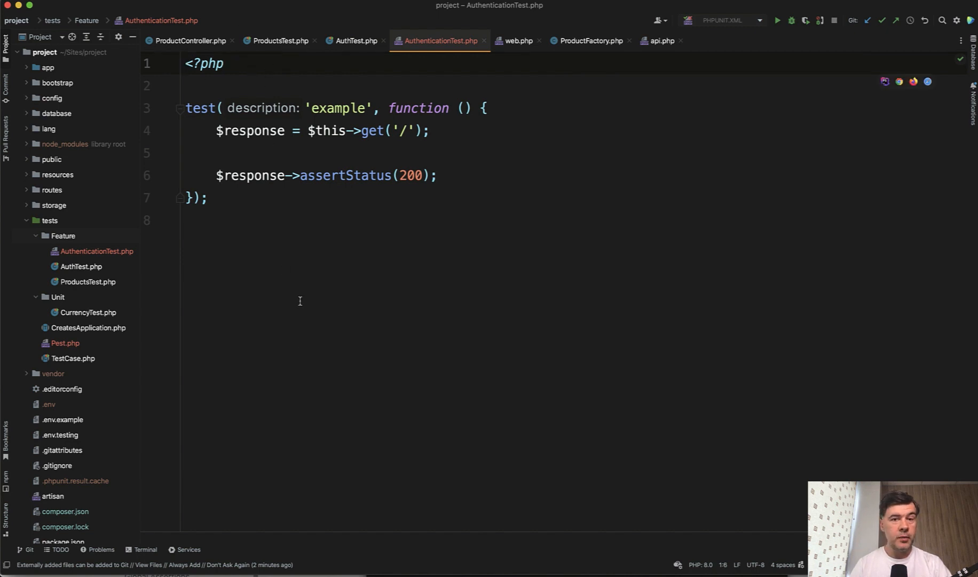
{"action": "double_click", "coordinate": [200, 108]}
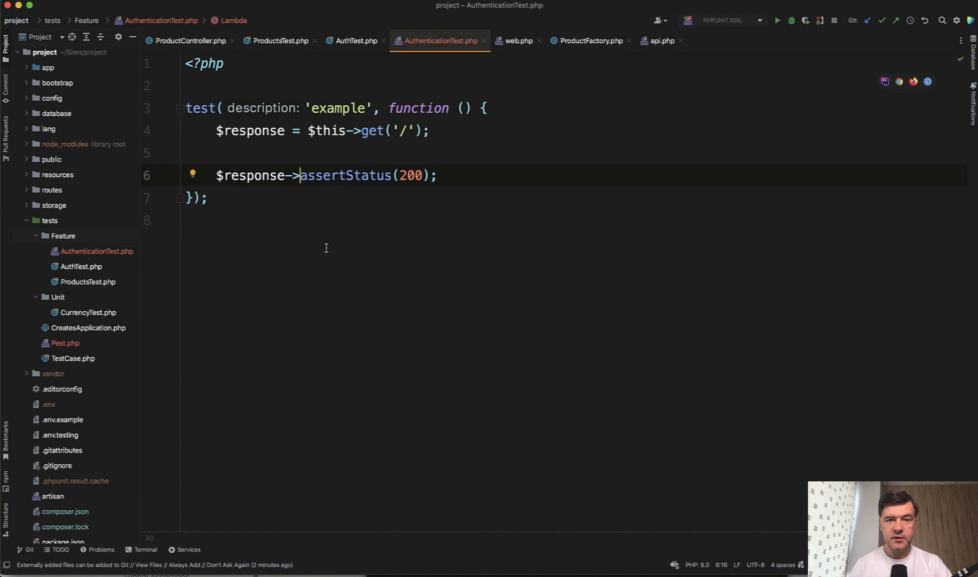
{"action": "mouse_move", "coordinate": [324, 258]}
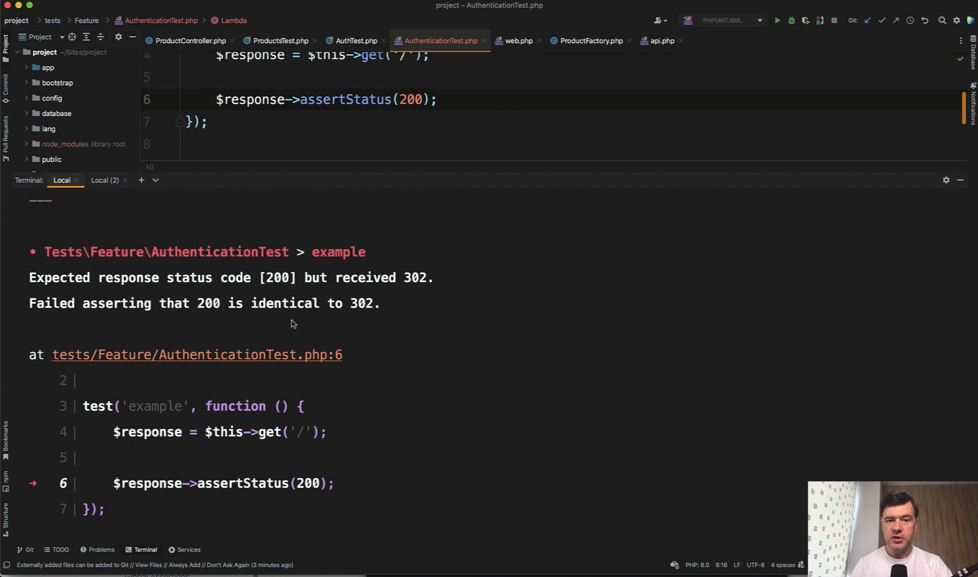
{"action": "mouse_move", "coordinate": [297, 324]}
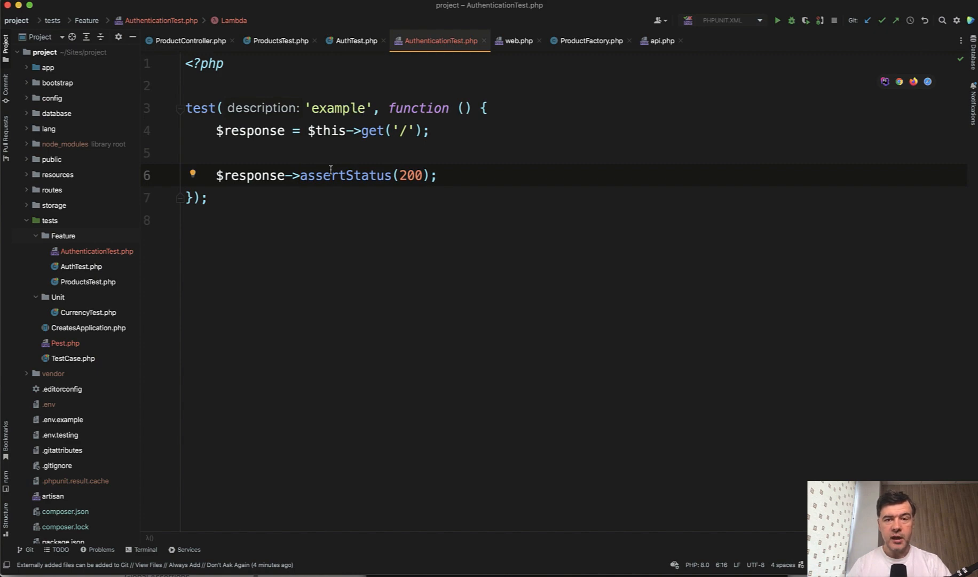
Step: Name the Pest test 'unauthenticated user cannot access products', referencing AuthTest
{"action": "left_click", "coordinate": [354, 40]}
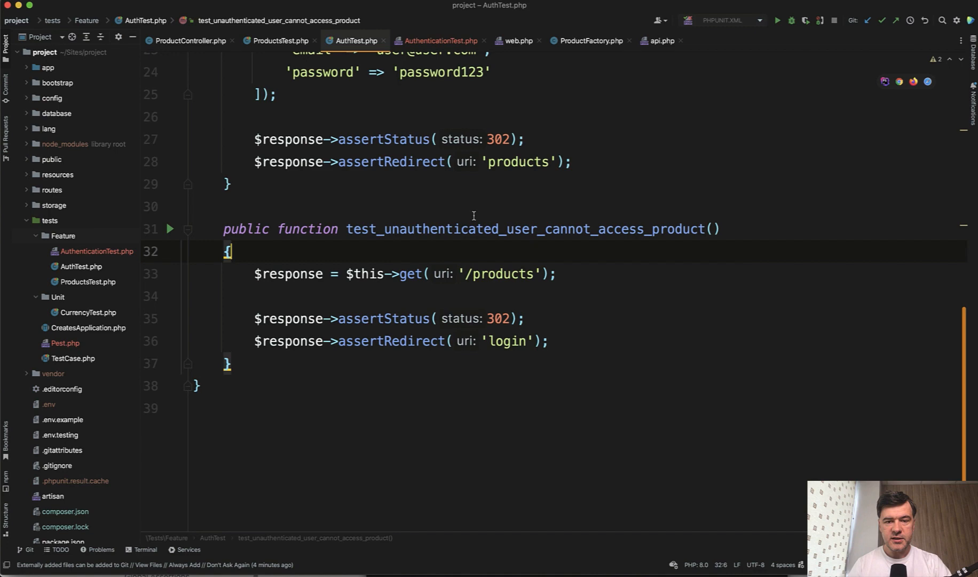
{"action": "mouse_move", "coordinate": [376, 248]}
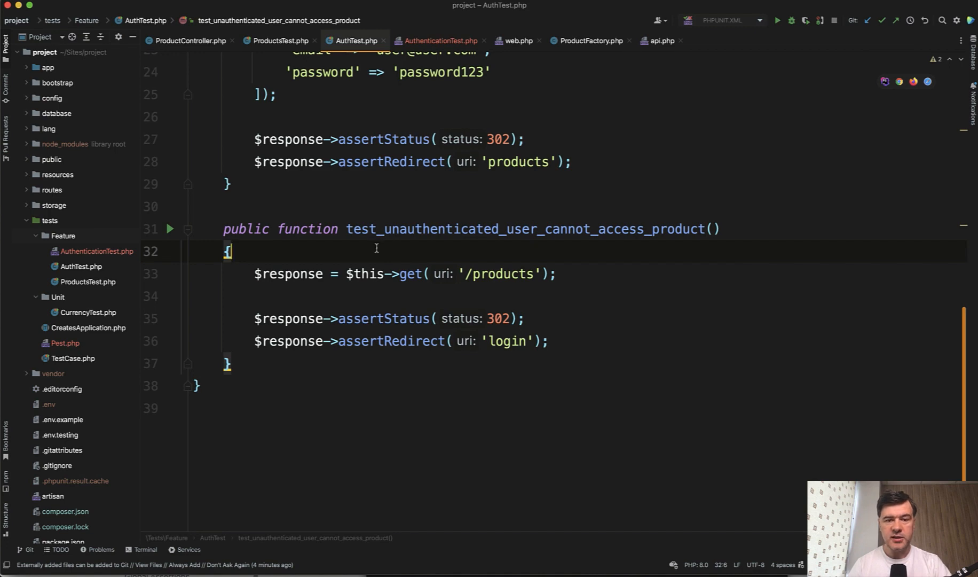
{"action": "left_click", "coordinate": [439, 40]}
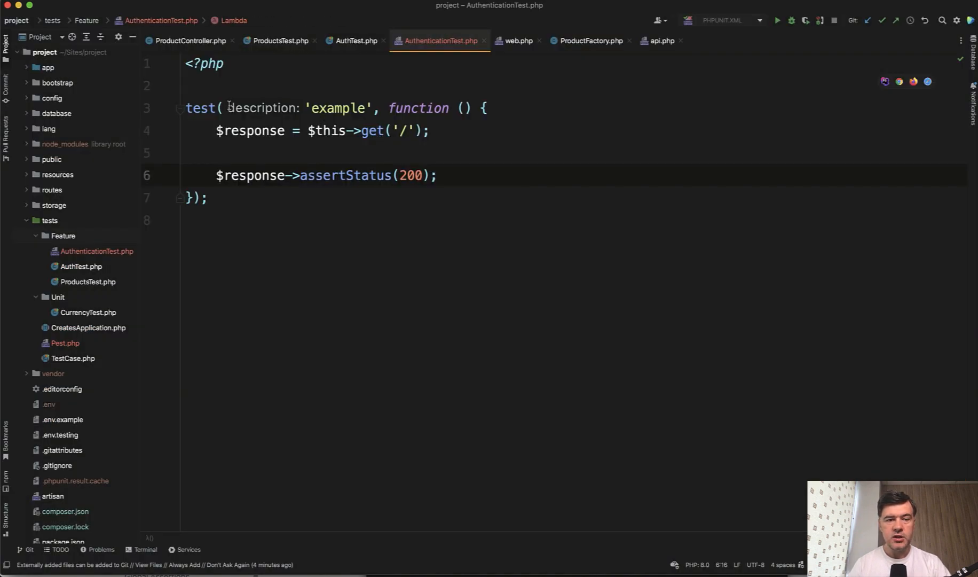
{"action": "type", "text": "unauthenticat"}
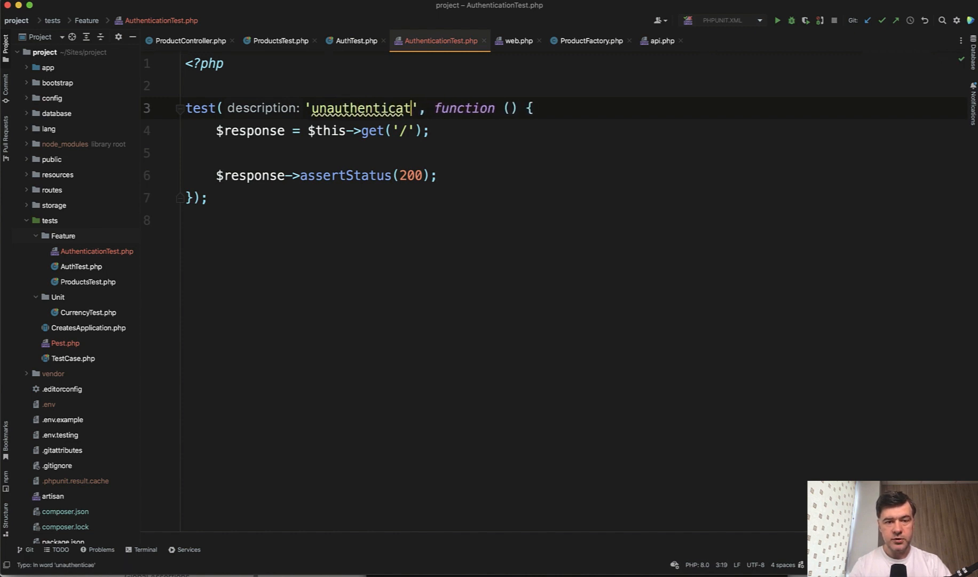
{"action": "type", "text": "ed user"}
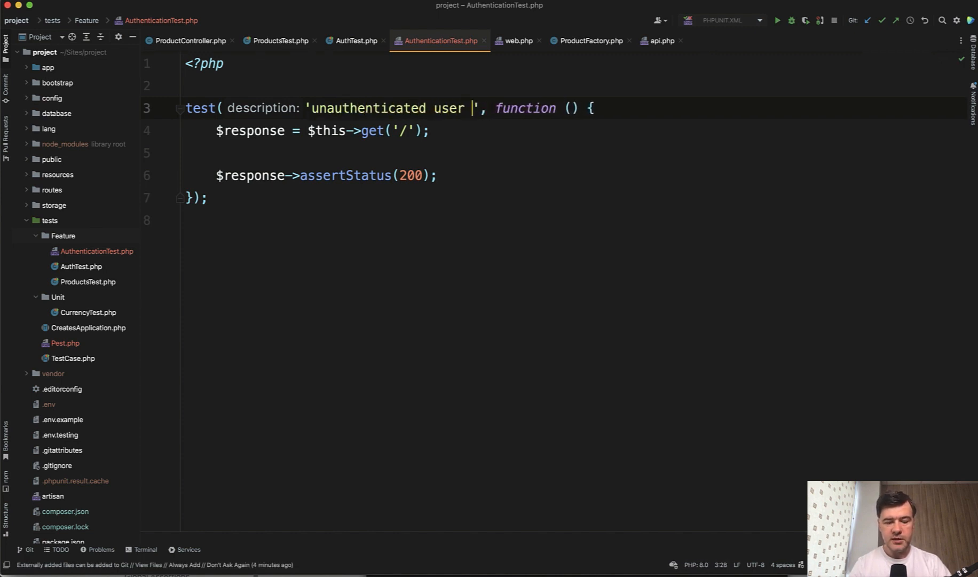
{"action": "type", "text": "cannot access"}
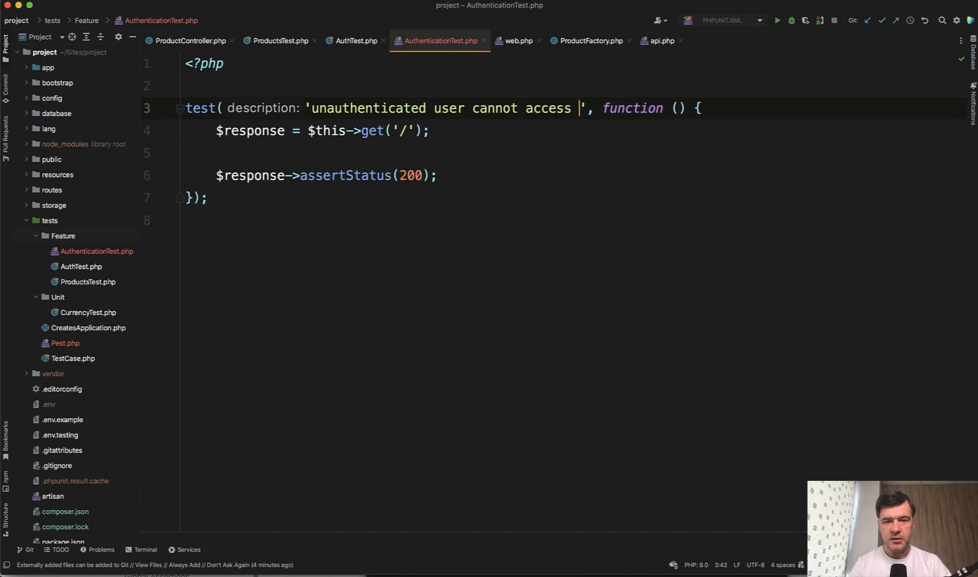
{"action": "type", "text": "po"}
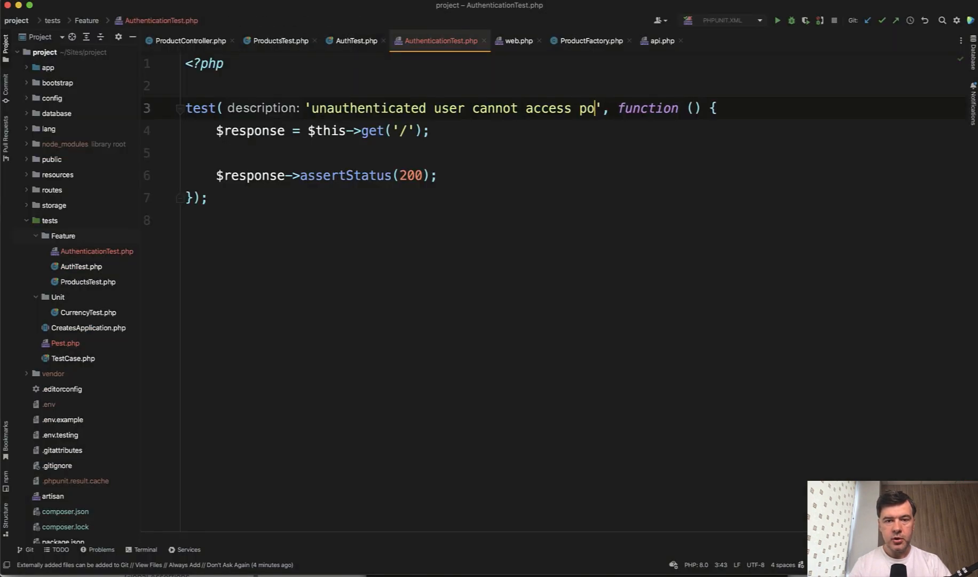
{"action": "type", "text": "produts"}
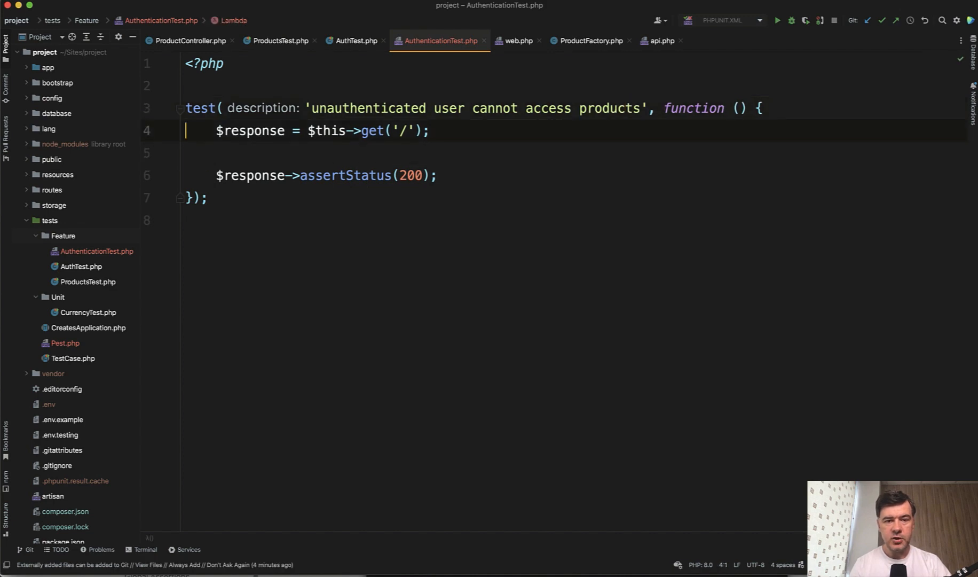
Step: Request /products and chain ->assertRedirect('login') onto $this->get(), dropping $response
{"action": "left_click", "coordinate": [354, 41]}
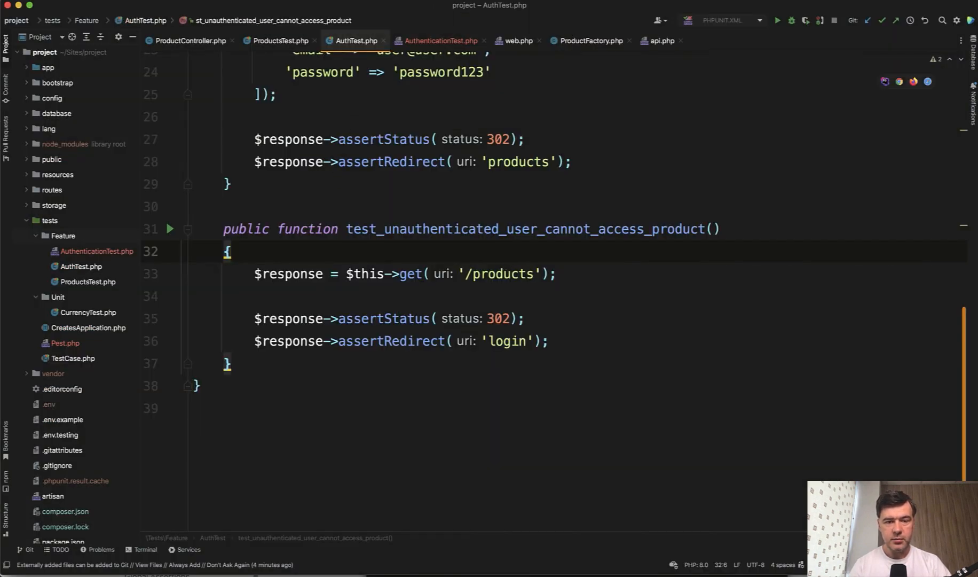
{"action": "left_click", "coordinate": [439, 40]}
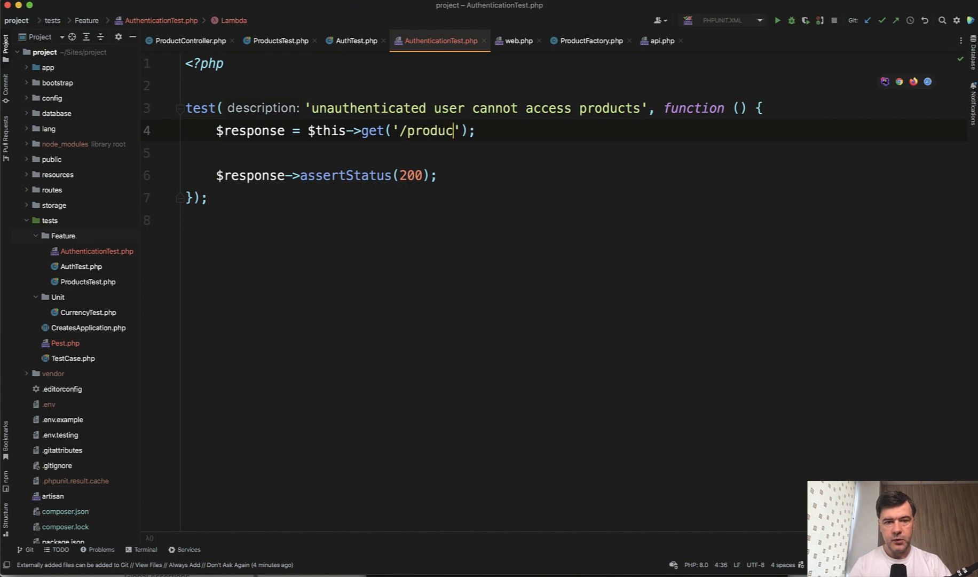
{"action": "type", "text": "ts"}
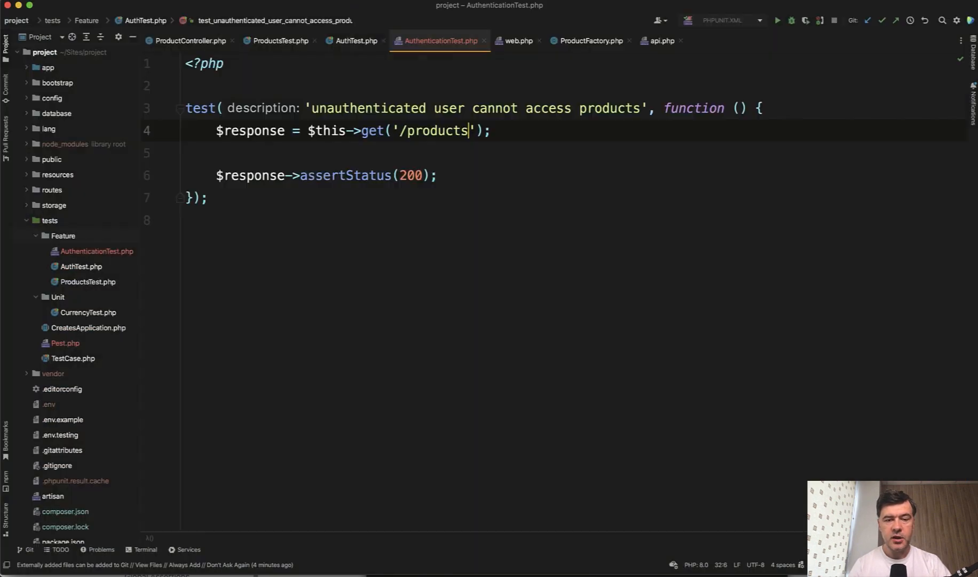
{"action": "double_click", "coordinate": [325, 130]}
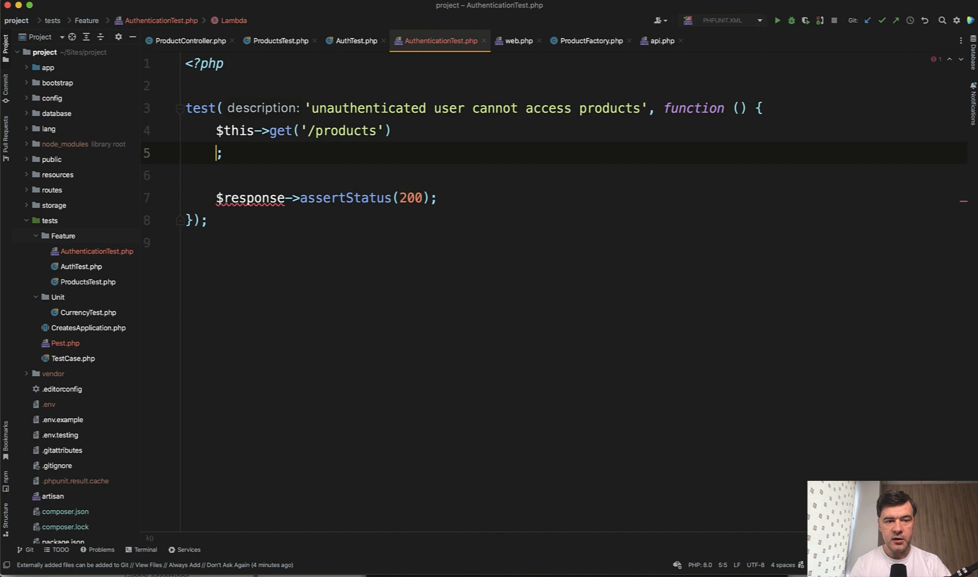
{"action": "type", "text": "->asssertRedirect('login"}
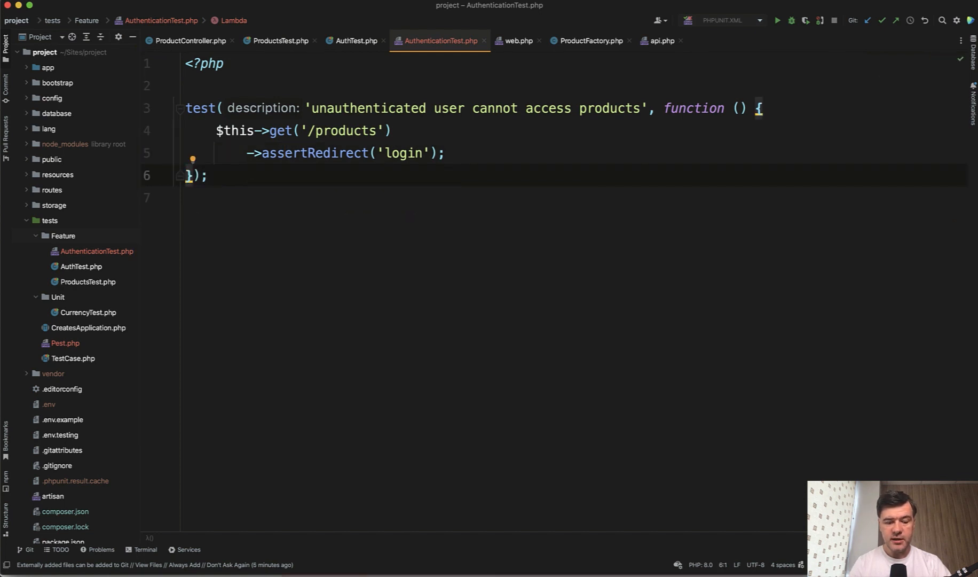
{"action": "left_click", "coordinate": [291, 154]}
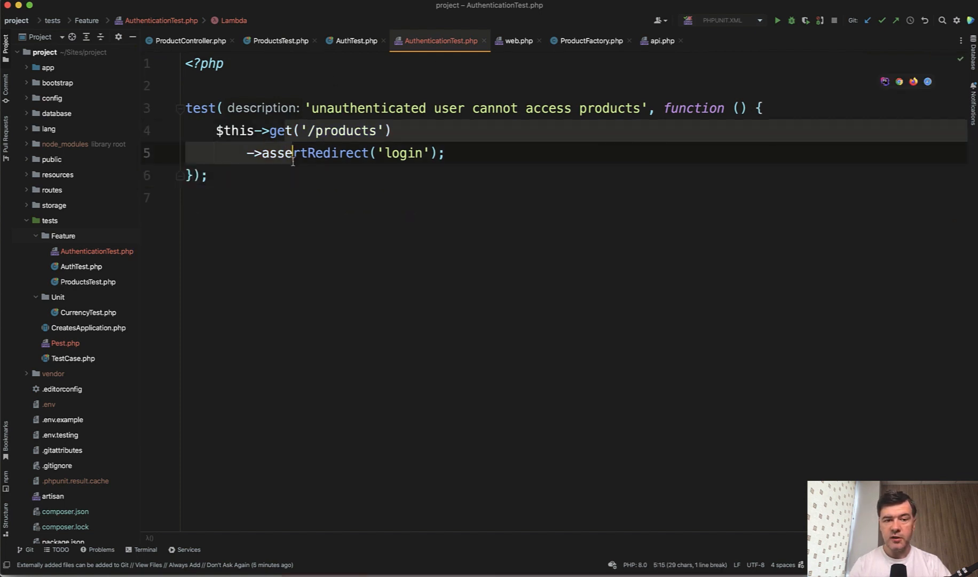
Step: Bring up ProductsTest.php showing its setUp and the empty-table homepage test
{"action": "left_click", "coordinate": [145, 549]}
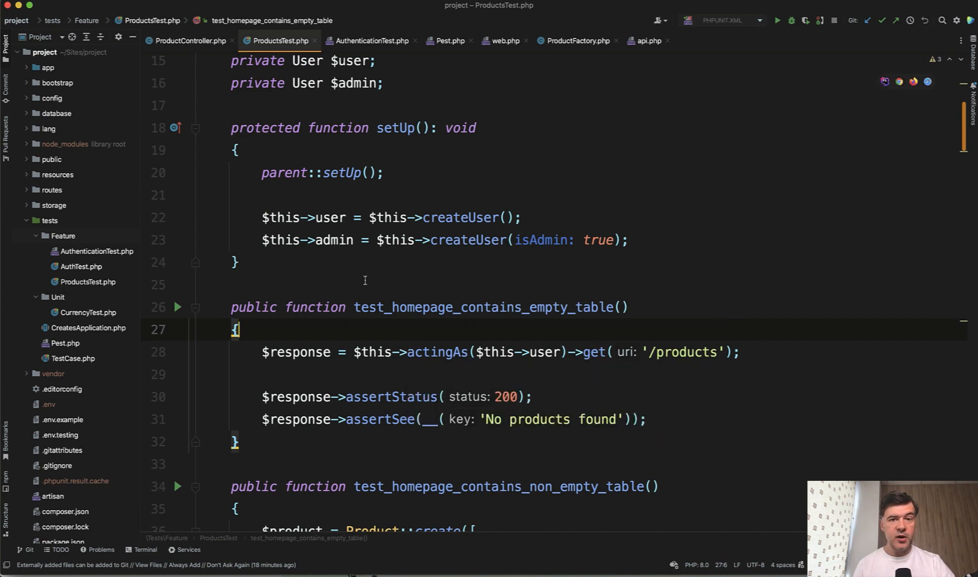
Step: Generate ProductsPestTest with --pest and name its test 'homepage contains empty table'
{"action": "scroll", "scroll_direction": "down", "scroll_amount": 3}
{"action": "type", "text": "php artisan make:test"}
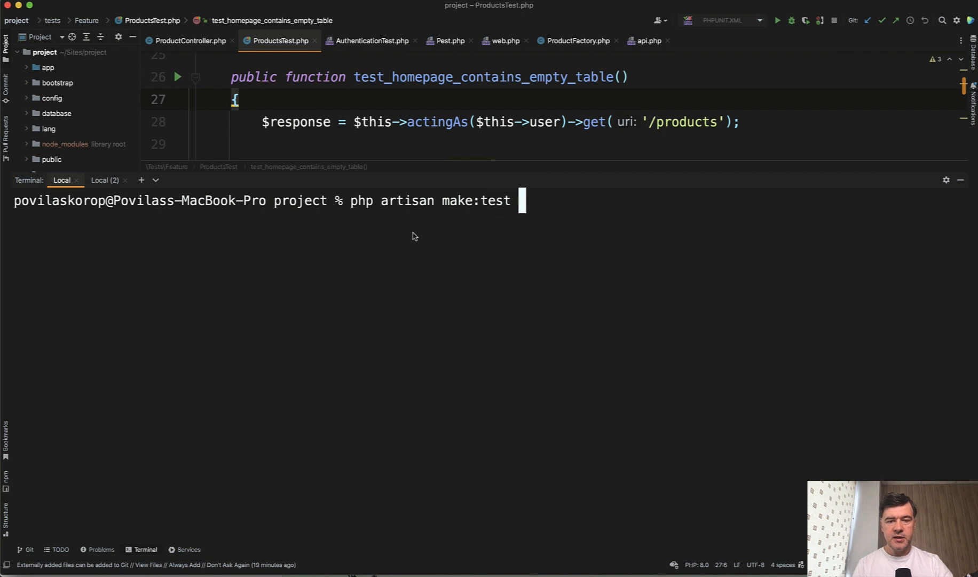
{"action": "type", "text": "Produc"}
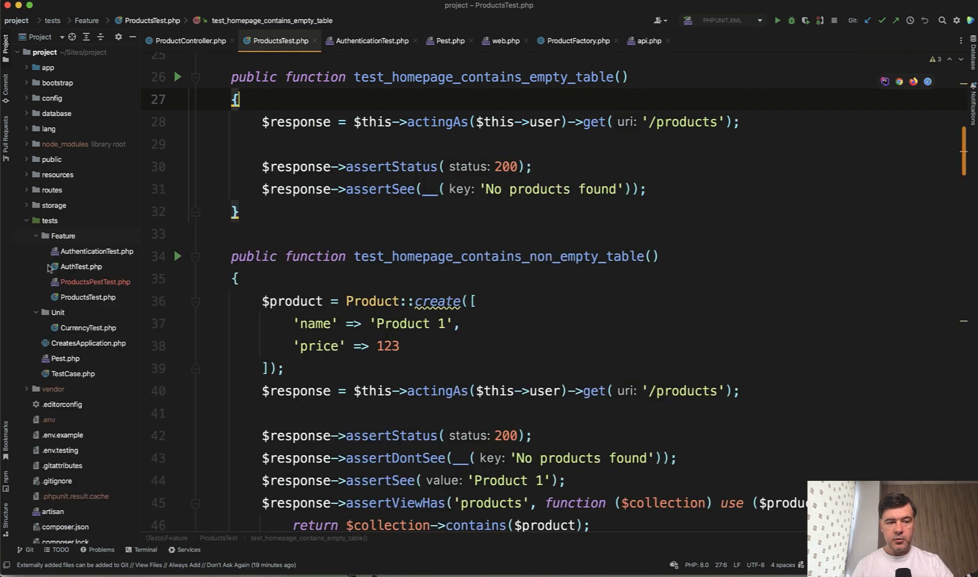
{"action": "left_click", "coordinate": [95, 282]}
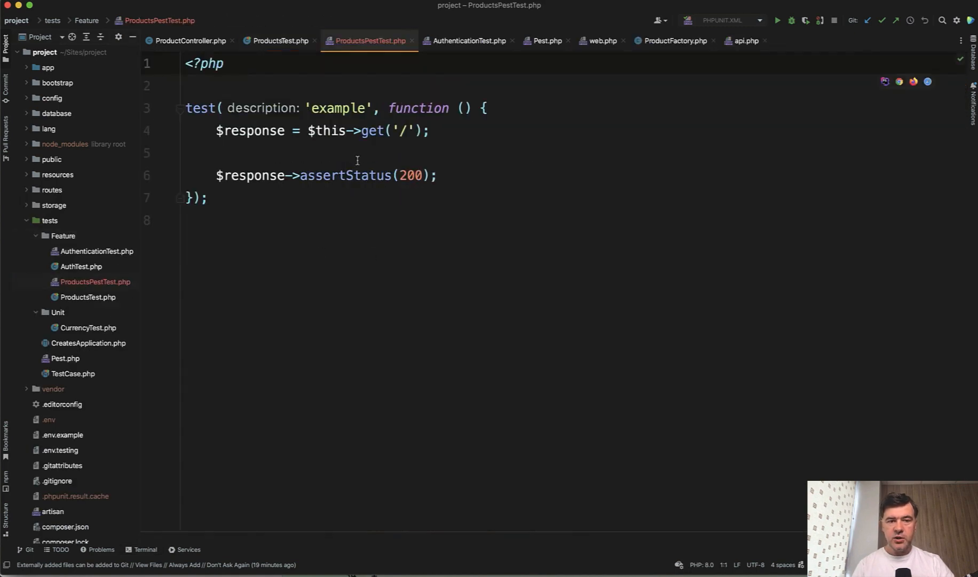
{"action": "left_click", "coordinate": [279, 41]}
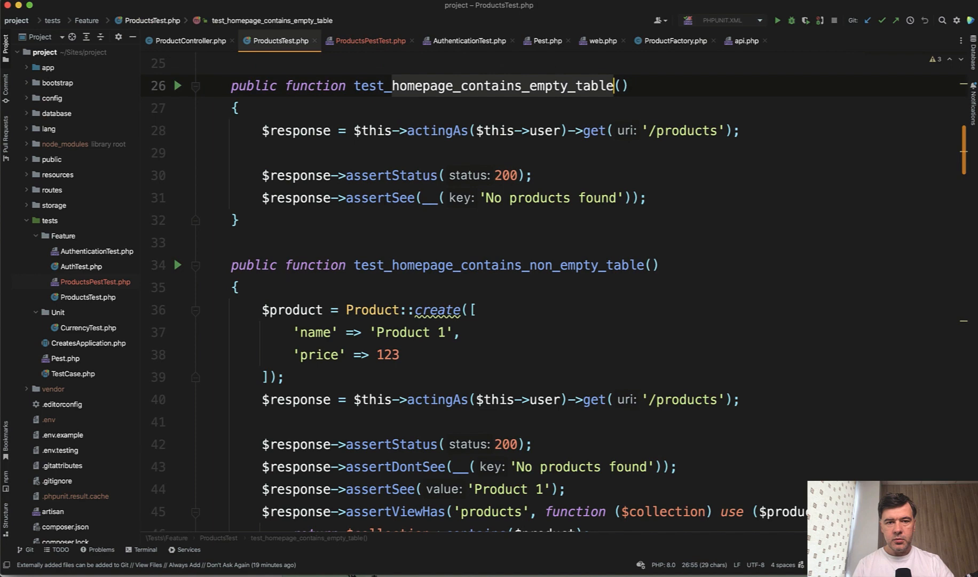
{"action": "left_click", "coordinate": [368, 40]}
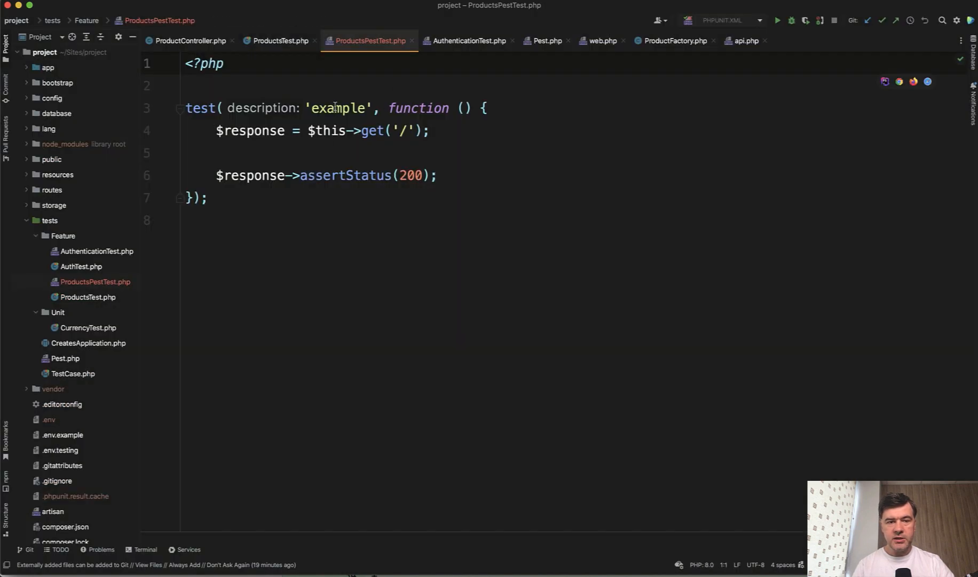
{"action": "type", "text": "homepage contains_empty_table"}
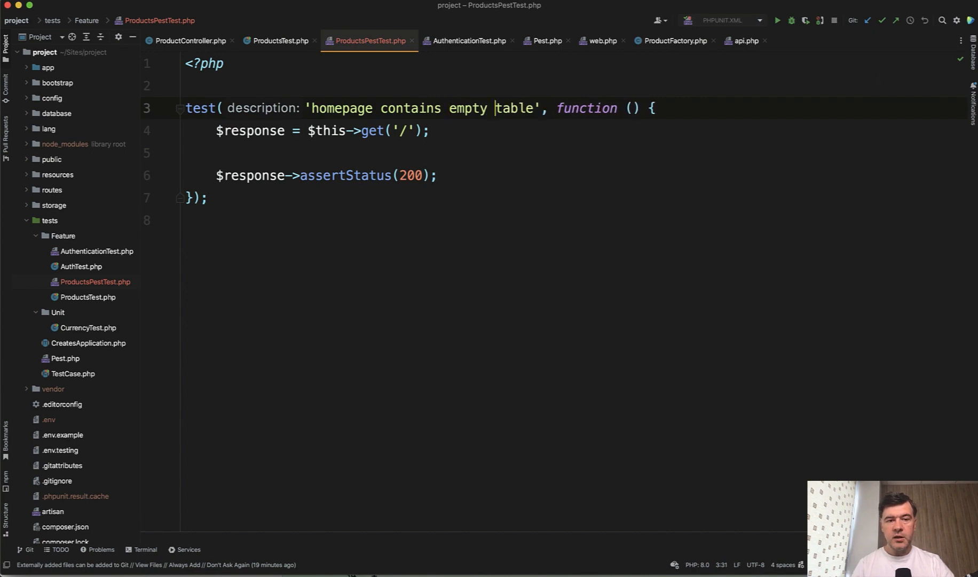
Step: Copy the ProductsTest body into the Pest test, chaining actingAs, get /products and the assertions
{"action": "left_click", "coordinate": [279, 40]}
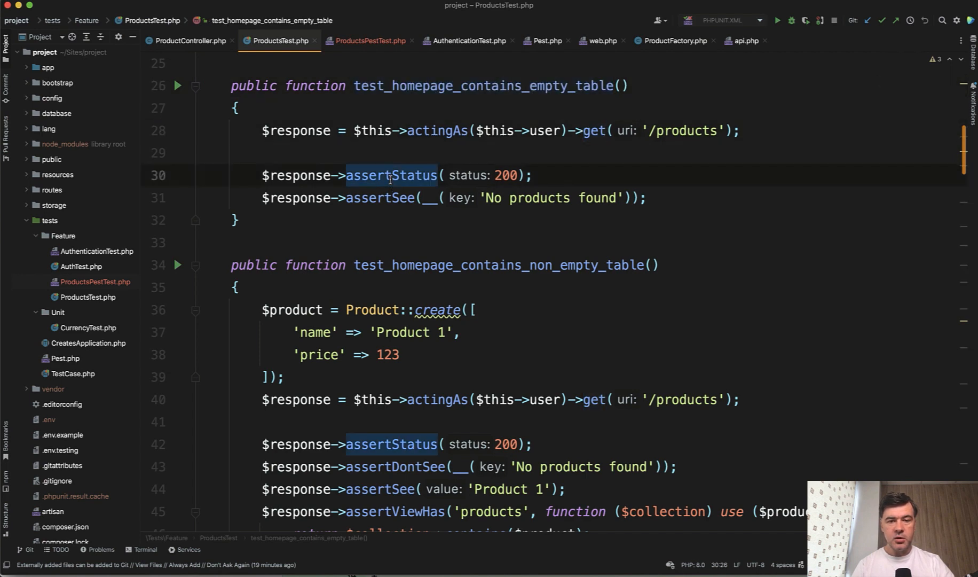
{"action": "left_click", "coordinate": [368, 40]}
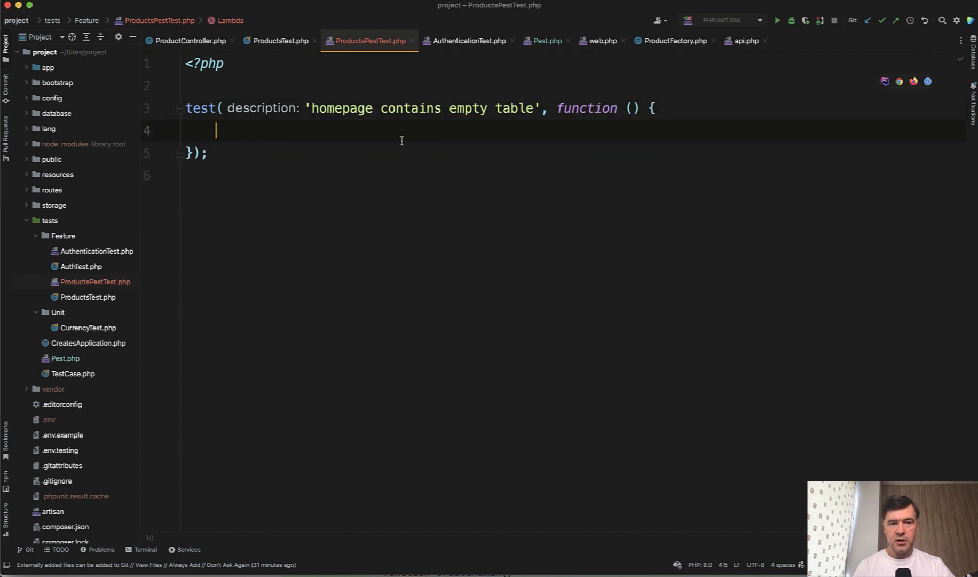
{"action": "left_click", "coordinate": [280, 40]}
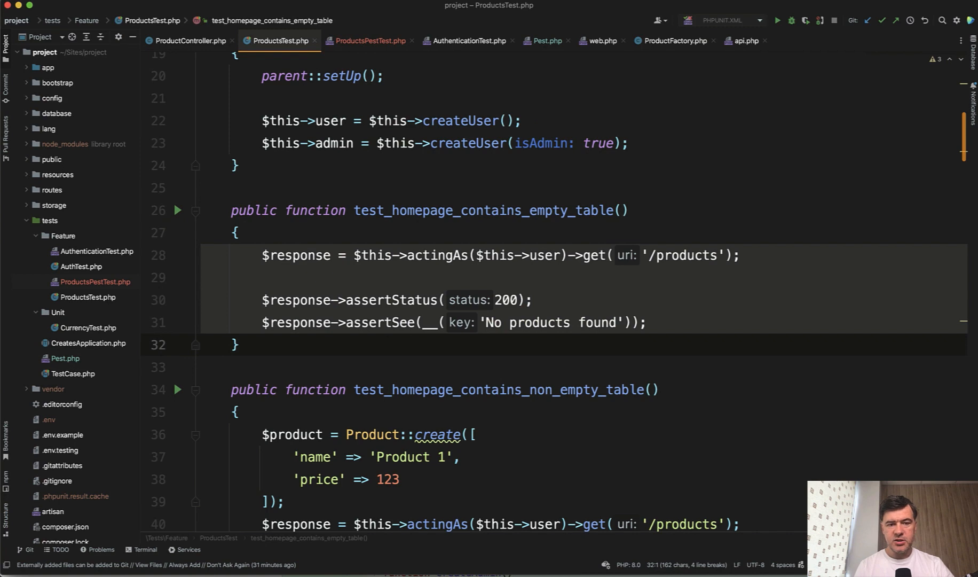
{"action": "left_click", "coordinate": [368, 40]}
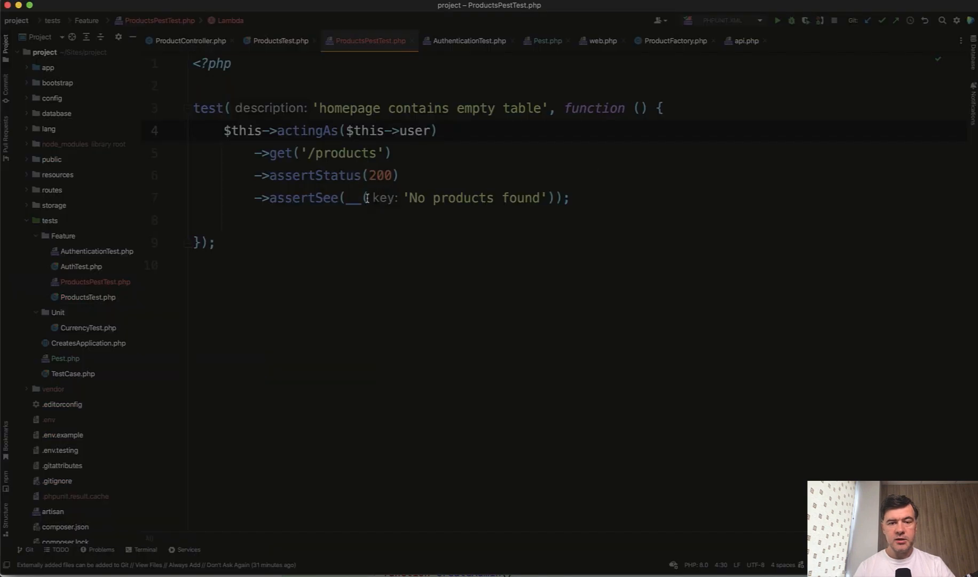
Step: Add beforeEach creating $this->user via \App\Models\User::factory()->create(), mirroring ProductsTest setUp
{"action": "left_click", "coordinate": [279, 41]}
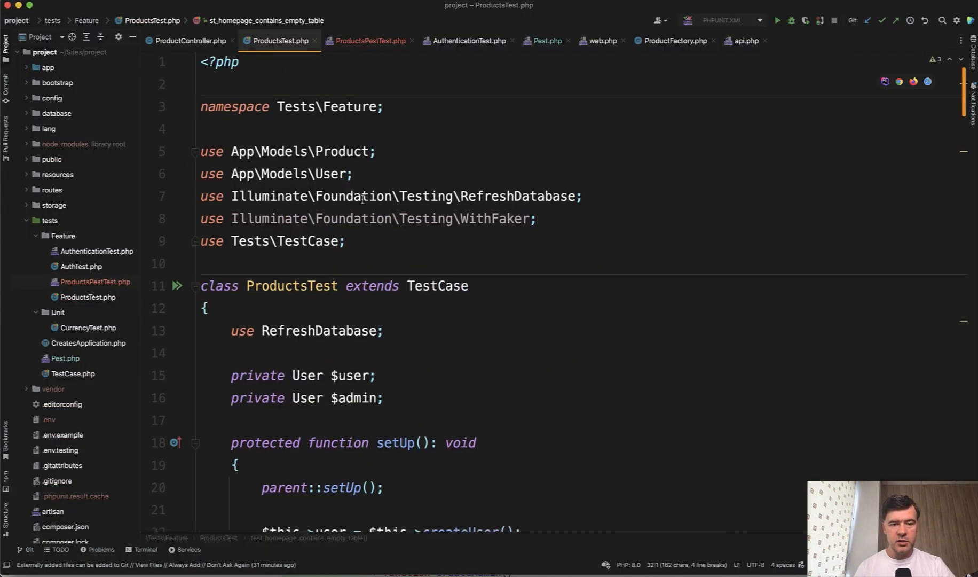
{"action": "scroll", "scroll_direction": "down", "scroll_amount": 3}
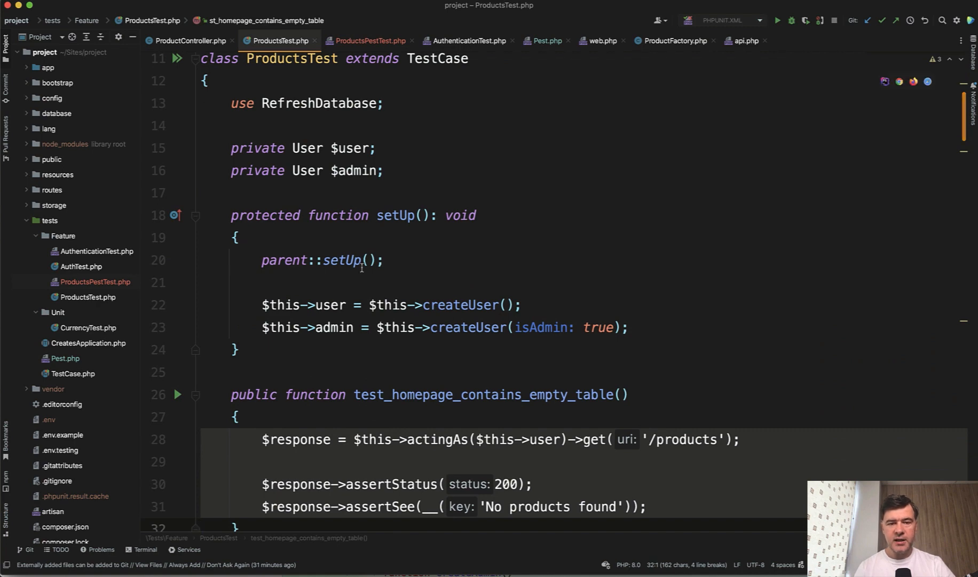
{"action": "left_click", "coordinate": [368, 41]}
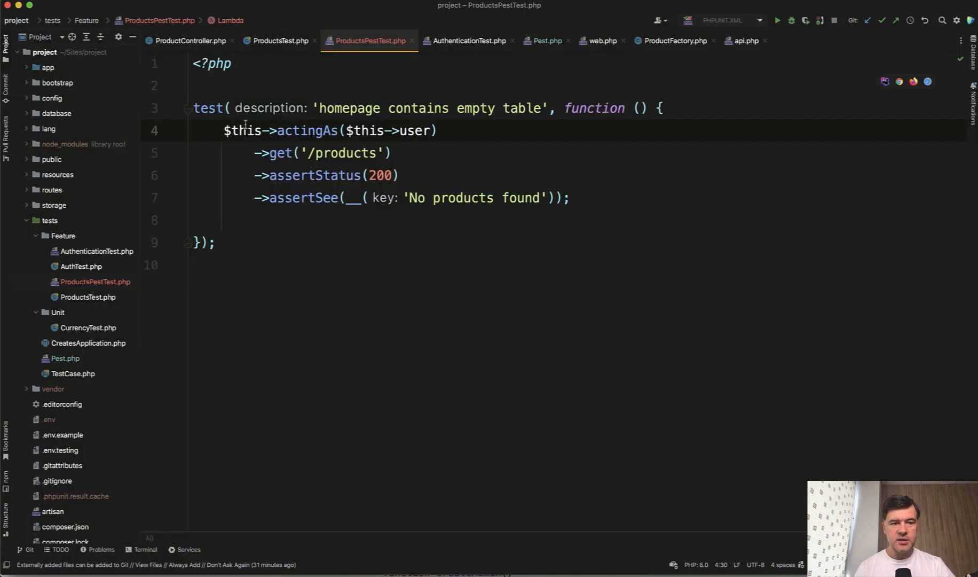
{"action": "type", "text": "v"}
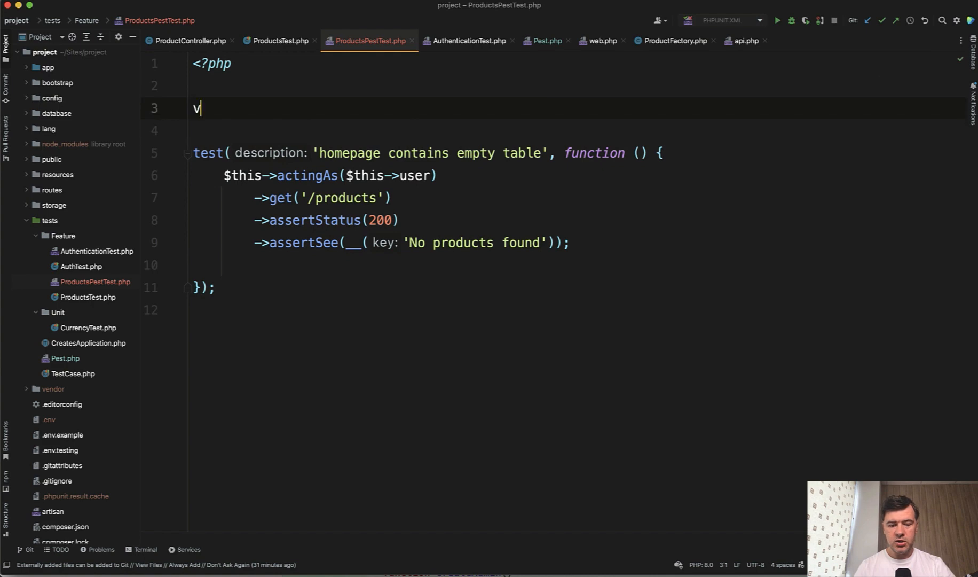
{"action": "type", "text": "beforeEach()"}
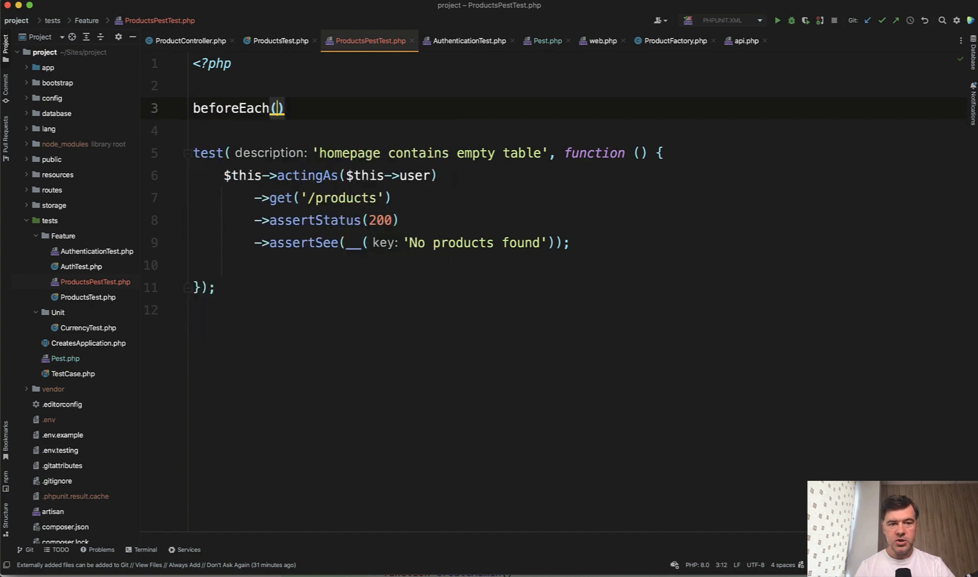
{"action": "type", "text": "function()"}
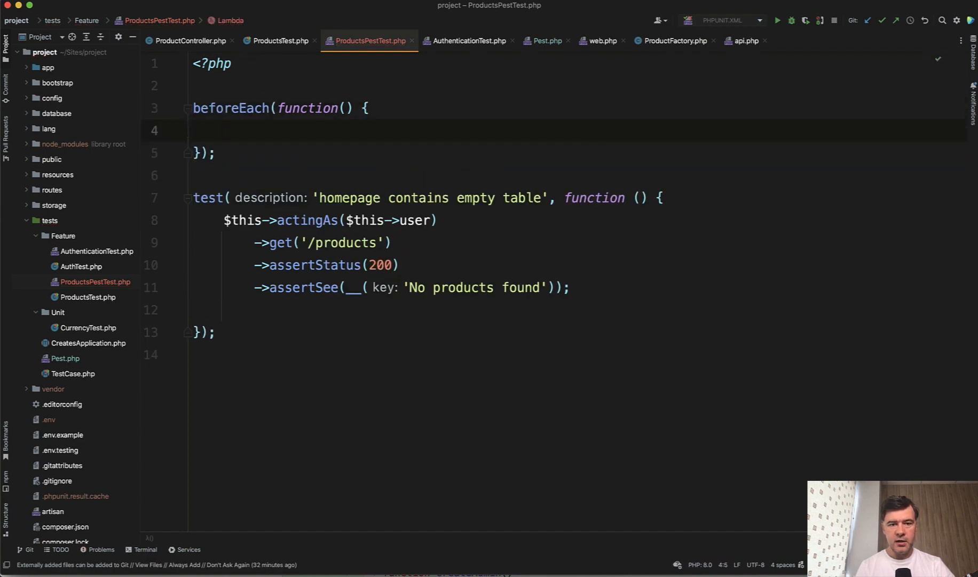
{"action": "type", "text": "$this->user ="}
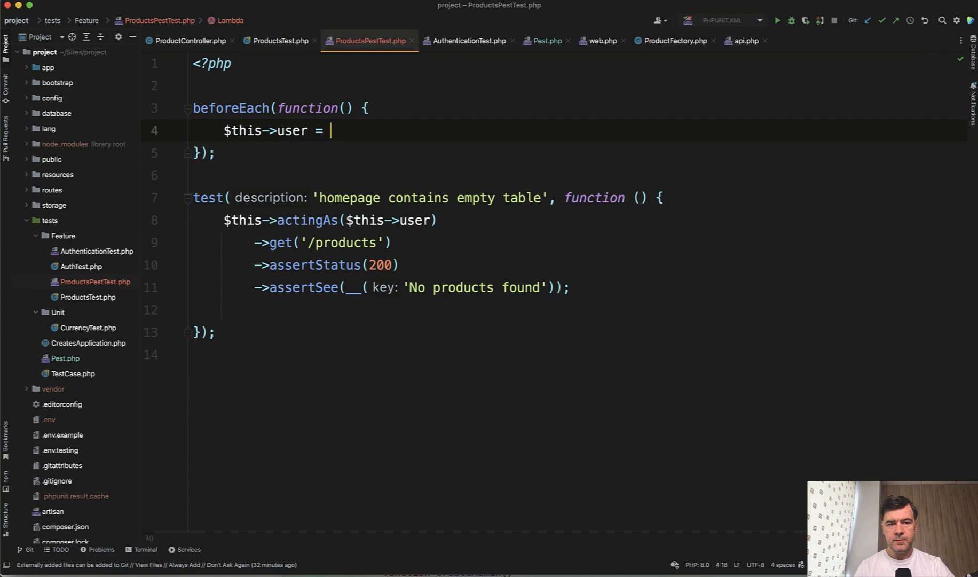
{"action": "type", "text": "\\App\\Models\\User::factory()-"}
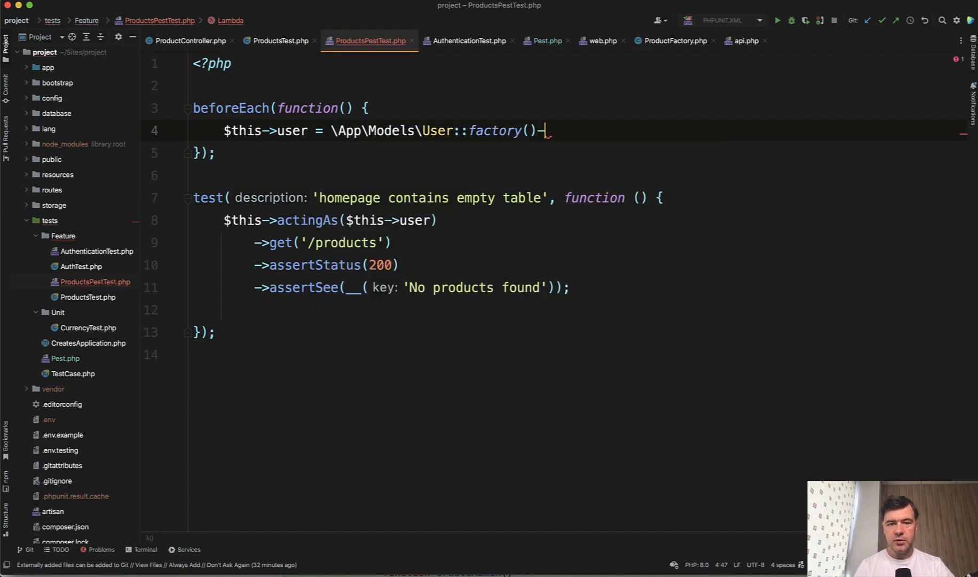
{"action": "type", "text": ">create();"}
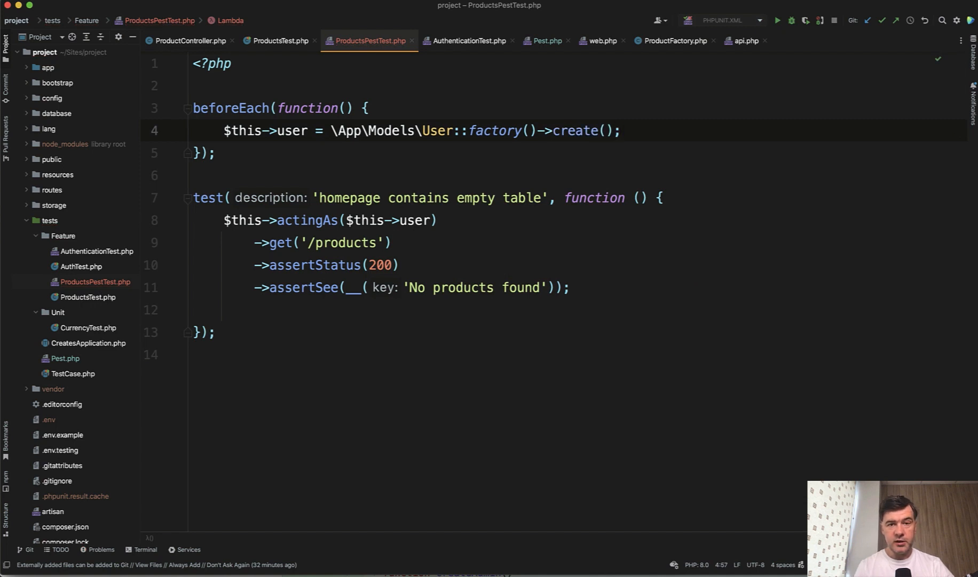
{"action": "left_click", "coordinate": [145, 549]}
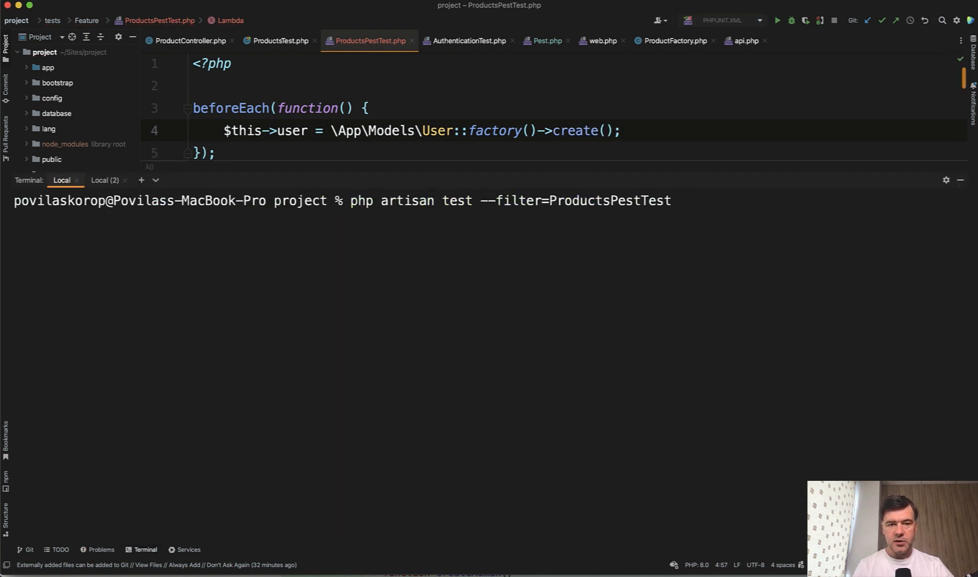
Step: Run the filtered ProductsPestTest and compare it with the class-based ProductsTest
{"action": "key", "text": "Enter"}
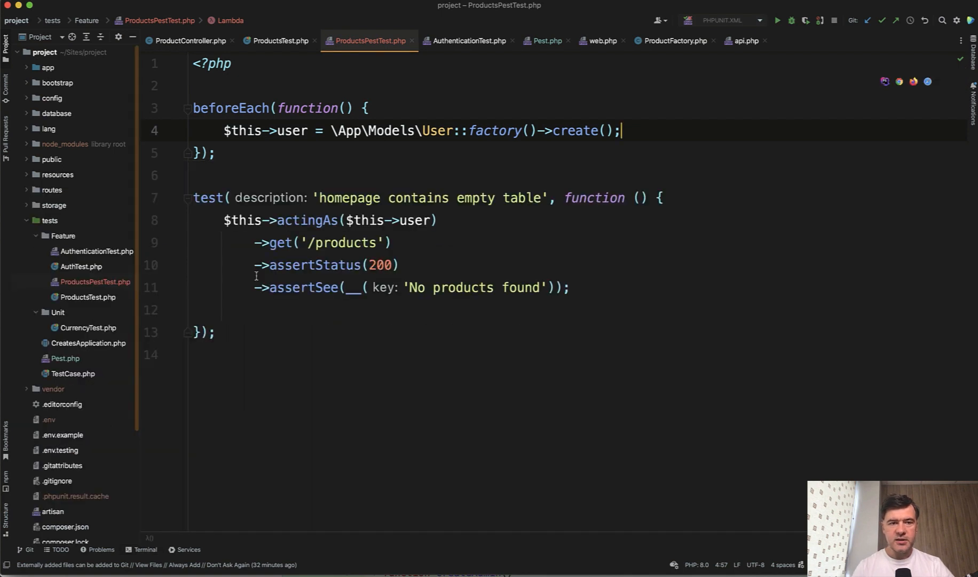
{"action": "left_click", "coordinate": [280, 40]}
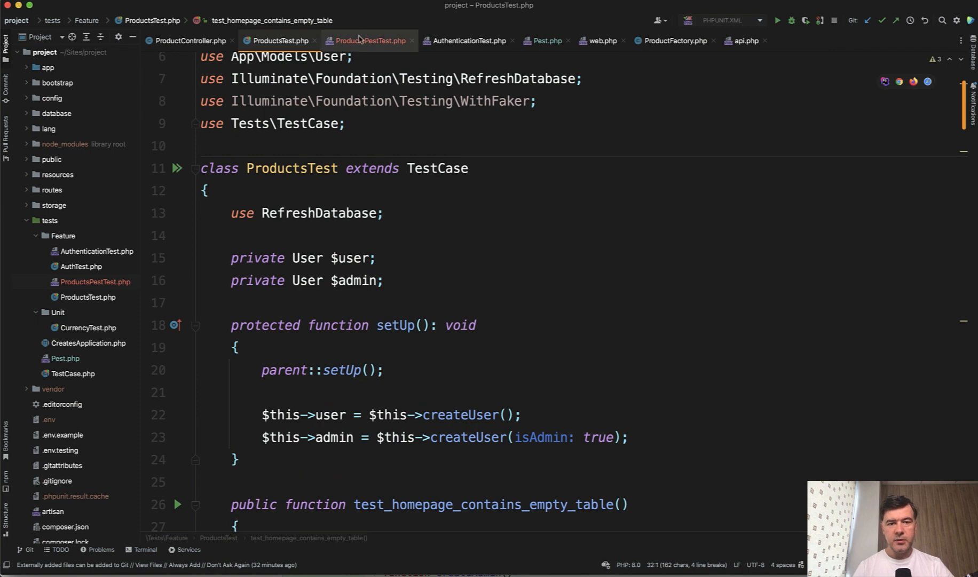
{"action": "left_click", "coordinate": [369, 41]}
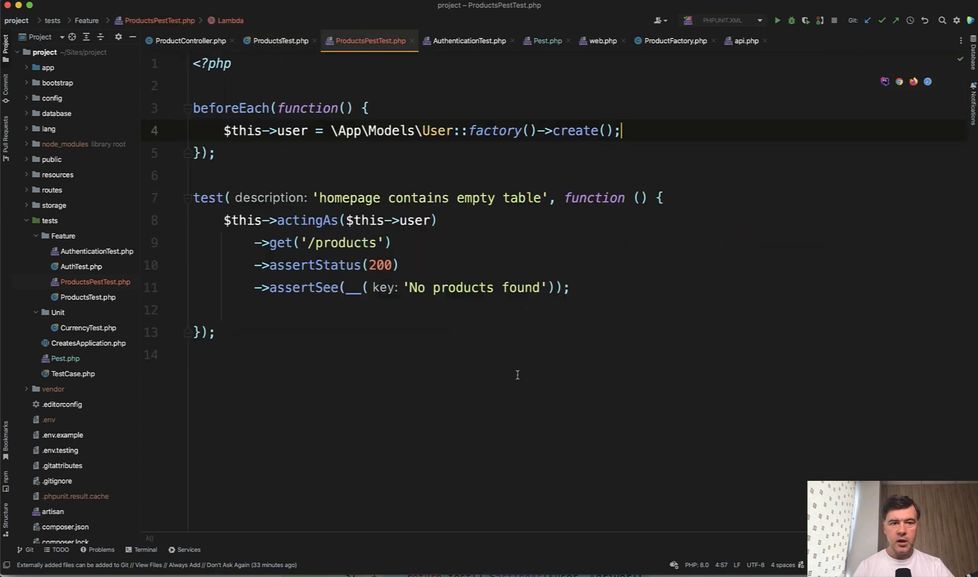
Step: Start a 'use Re...' import in the Pest test, then move to tests/Pest.php
{"action": "type", "text": "u"}
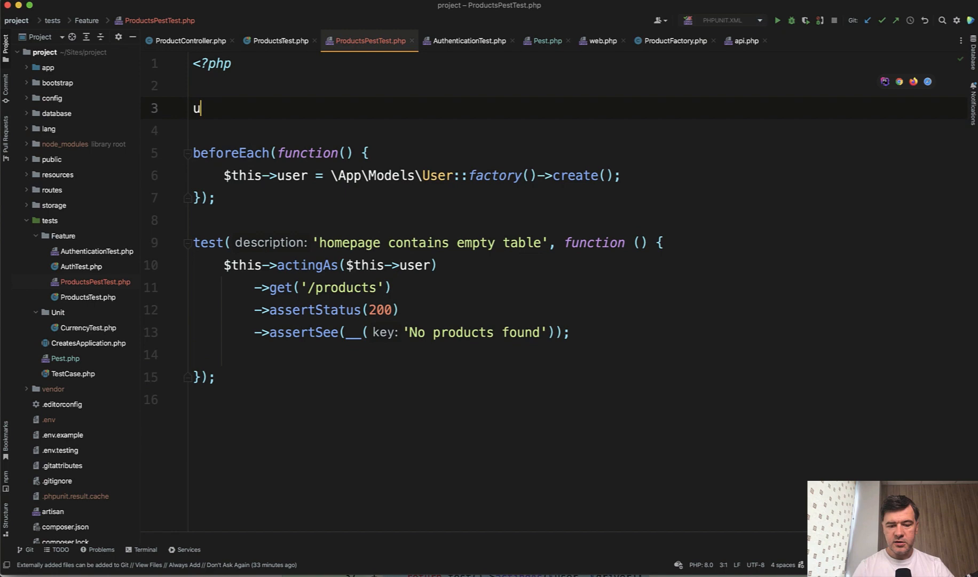
{"action": "type", "text": "se Re"}
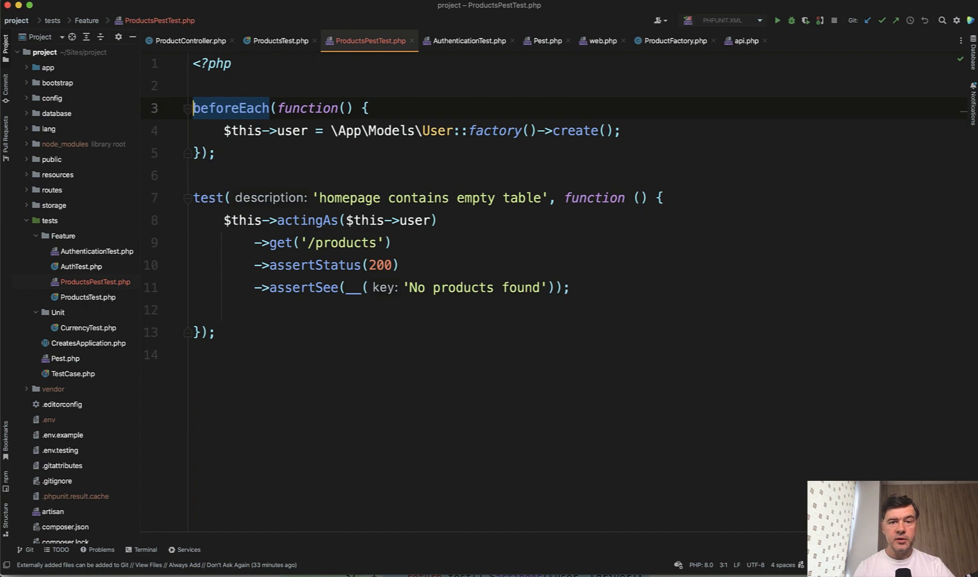
{"action": "left_click", "coordinate": [544, 41]}
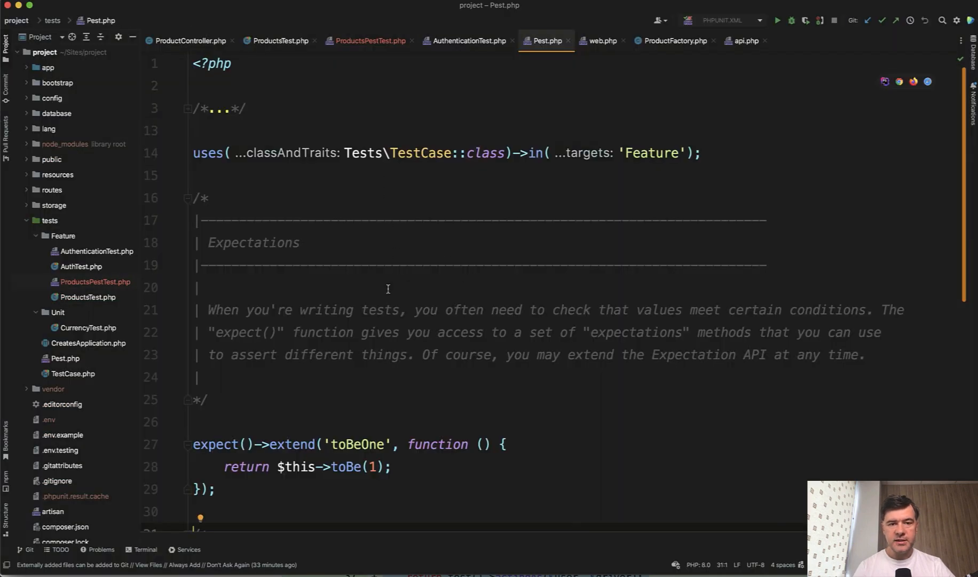
Step: Add RefreshDatabase::class to uses() alongside TestCase for Feature tests in Pest.php
{"action": "left_click", "coordinate": [358, 153]}
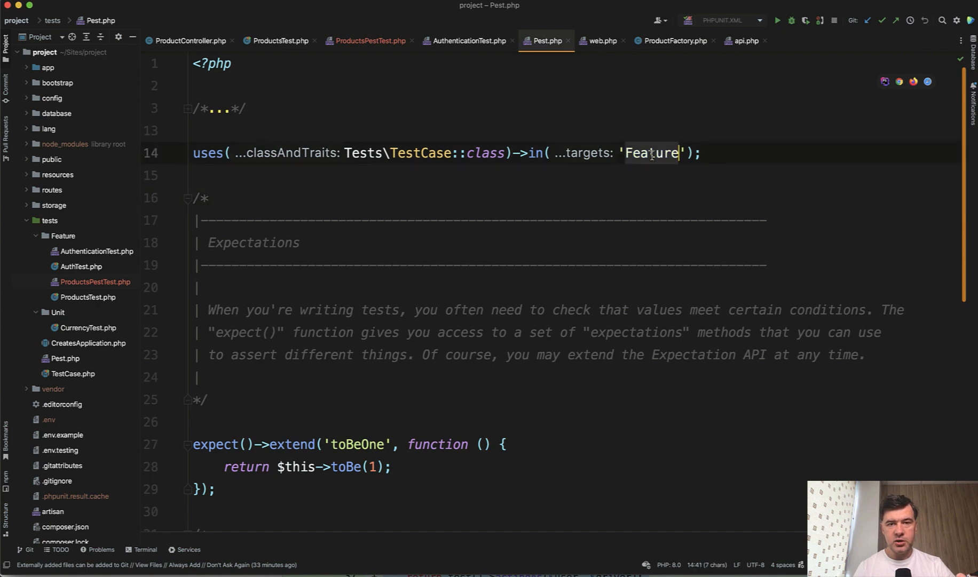
{"action": "mouse_move", "coordinate": [441, 172]}
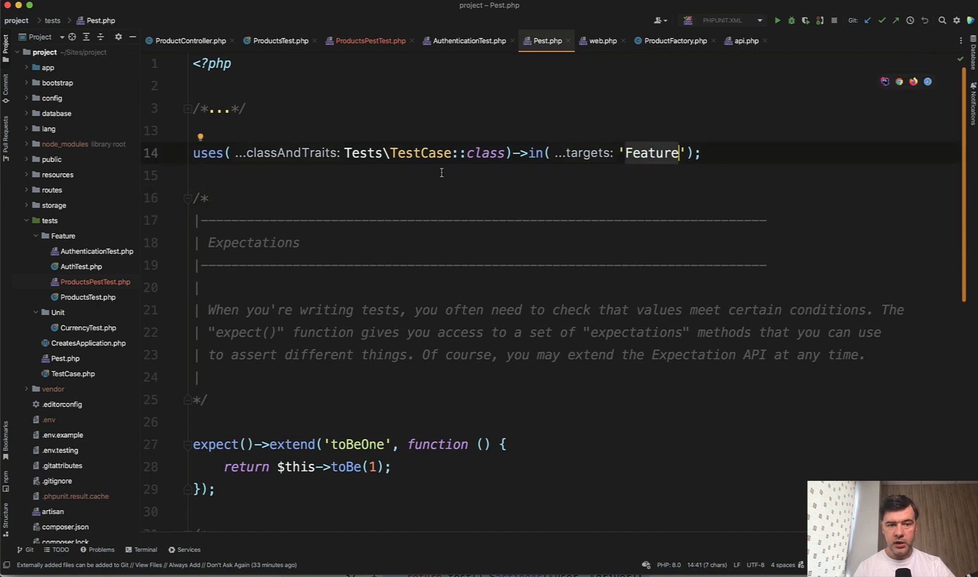
{"action": "double_click", "coordinate": [421, 153]}
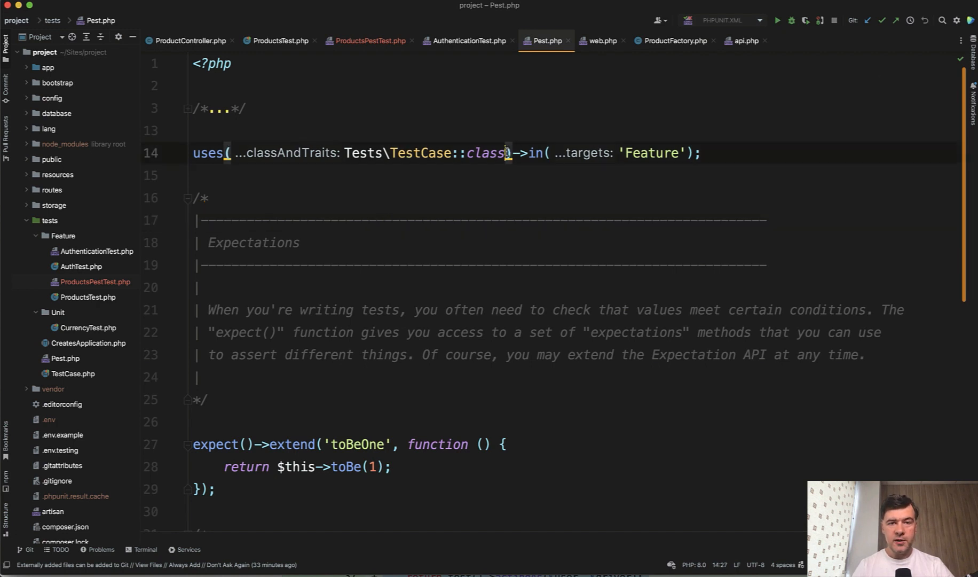
{"action": "type", "text": ","}
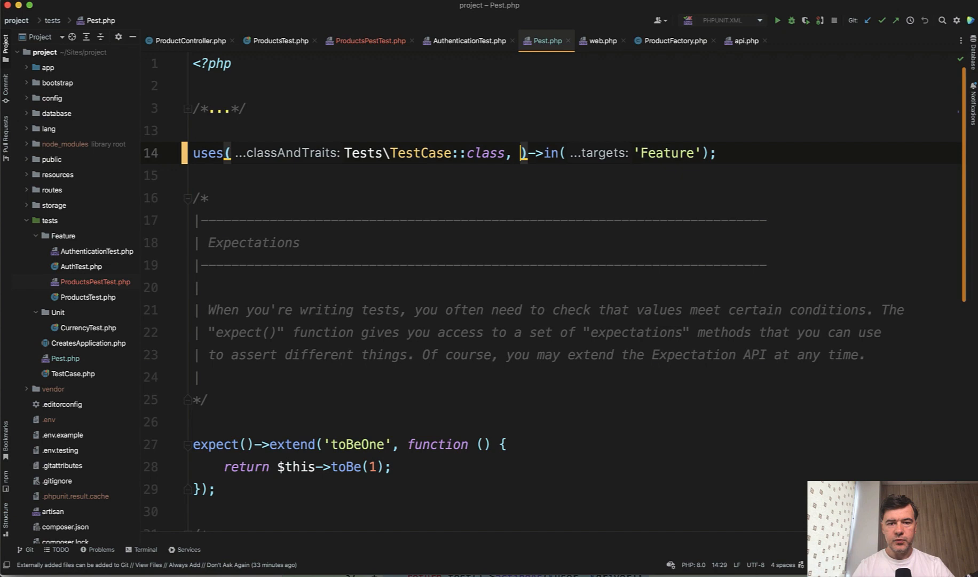
{"action": "type", "text": "Refresh"}
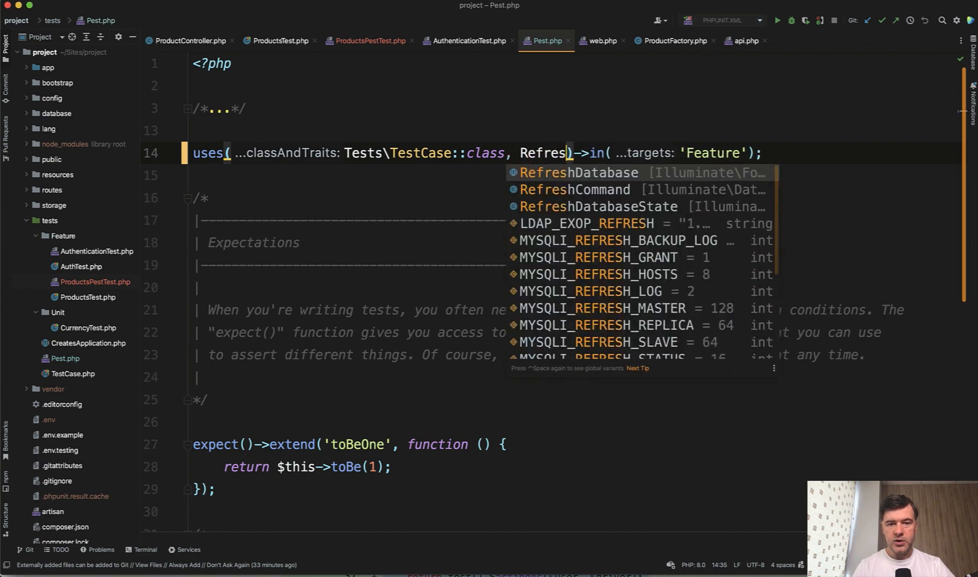
{"action": "left_click", "coordinate": [580, 173]}
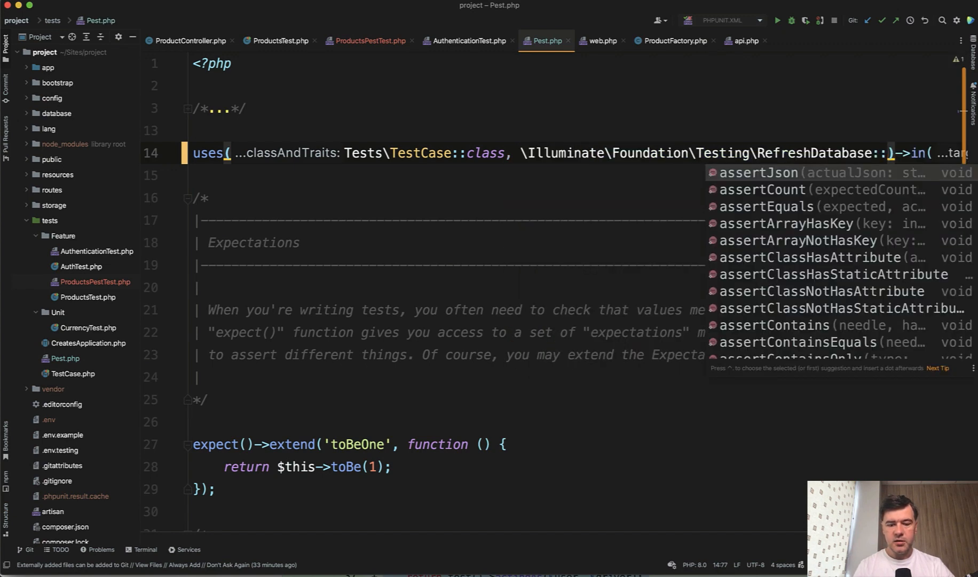
{"action": "type", "text": "class"}
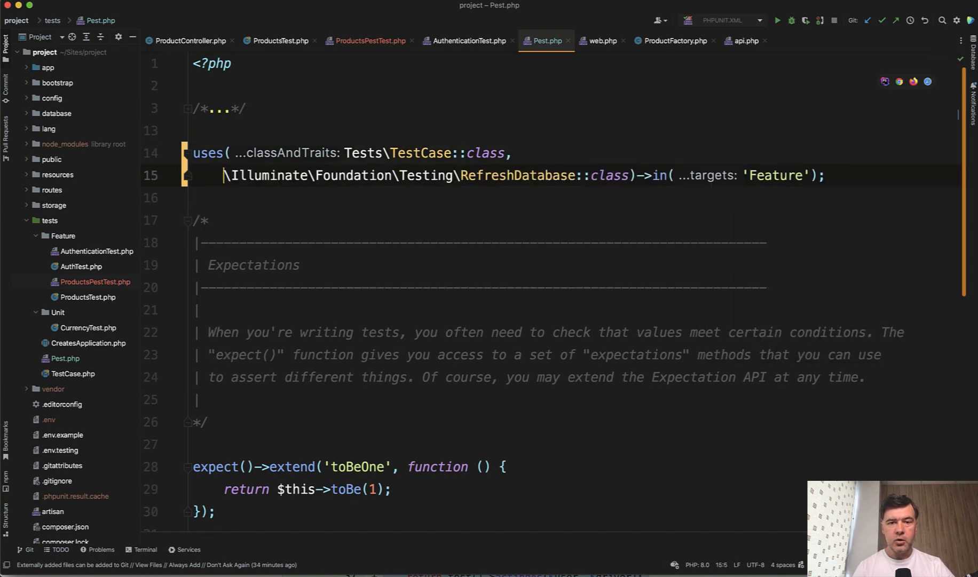
Step: Return to the ProductsPestTest.php file
{"action": "left_click", "coordinate": [368, 41]}
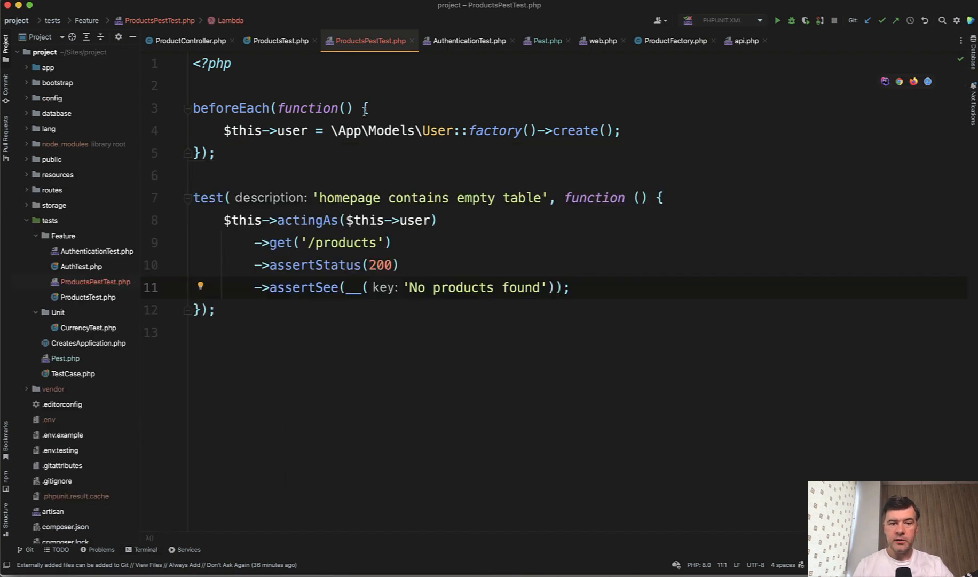
Step: Review setUp() and its createUser calls in ProductsTest.php, then bring Pest.php back up
{"action": "left_click", "coordinate": [278, 41]}
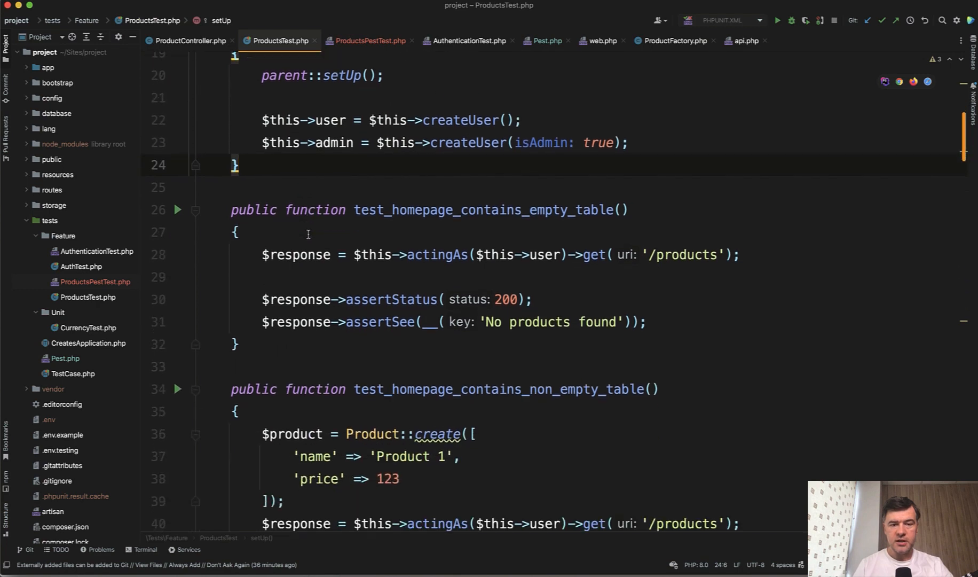
{"action": "mouse_move", "coordinate": [436, 255]}
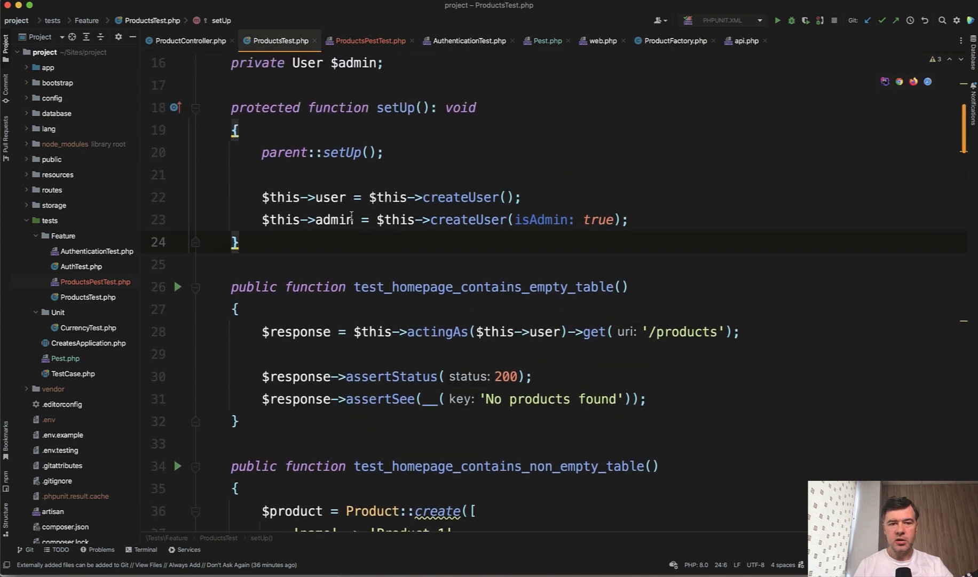
{"action": "double_click", "coordinate": [342, 153]}
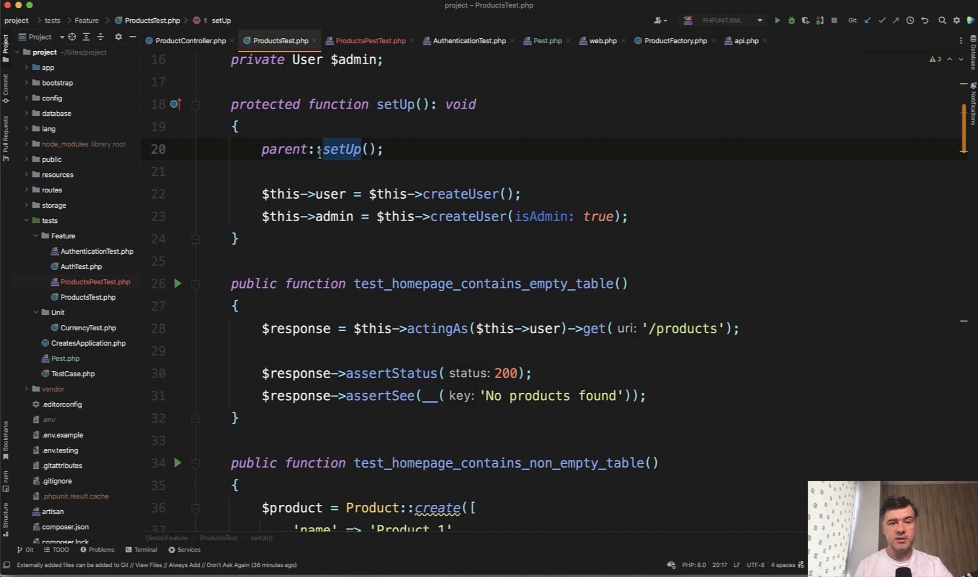
{"action": "left_click", "coordinate": [471, 193]}
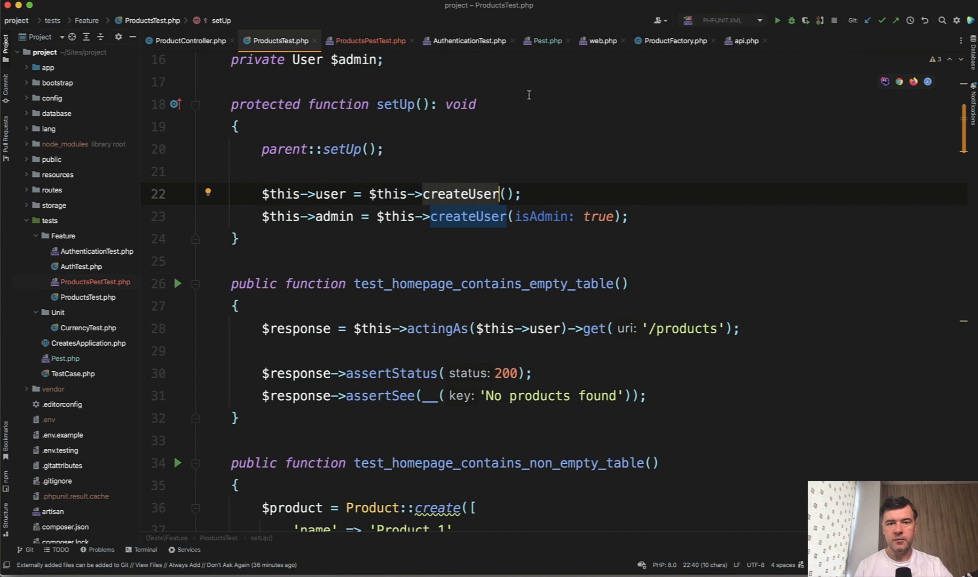
{"action": "left_click", "coordinate": [546, 40]}
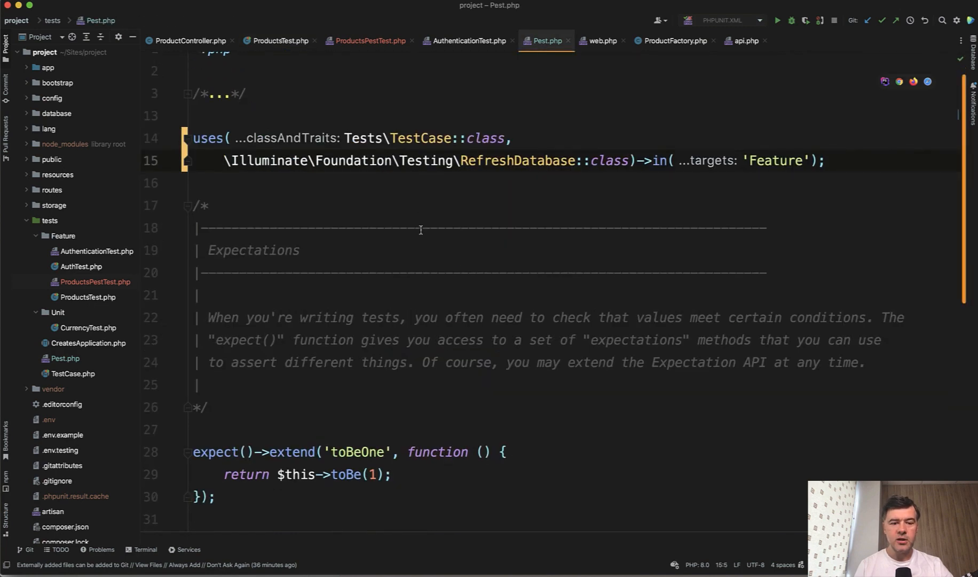
Step: Rename the placeholder helper to create and copy createUser from ProductsTest.php
{"action": "scroll", "scroll_direction": "down", "scroll_amount": 3}
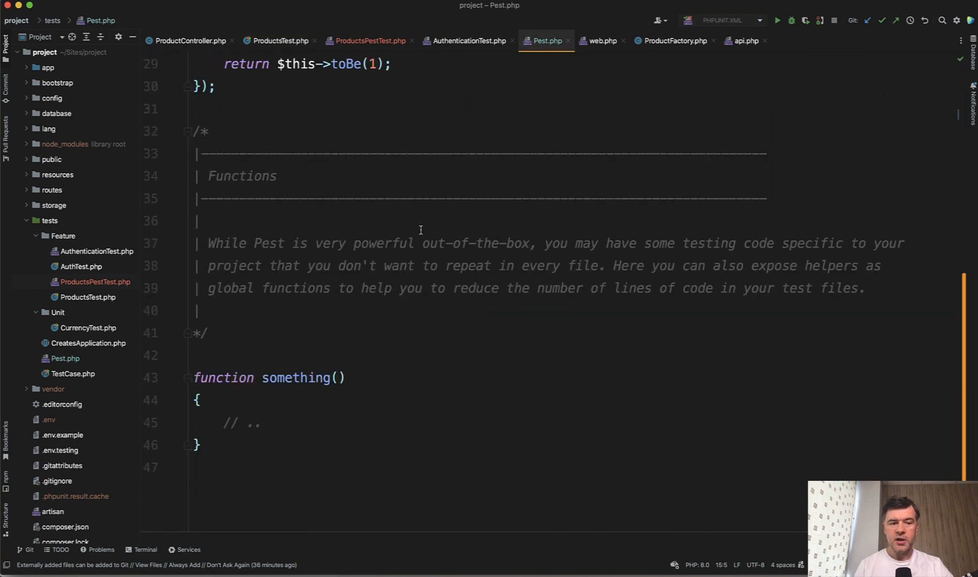
{"action": "scroll", "scroll_direction": "down", "scroll_amount": 3}
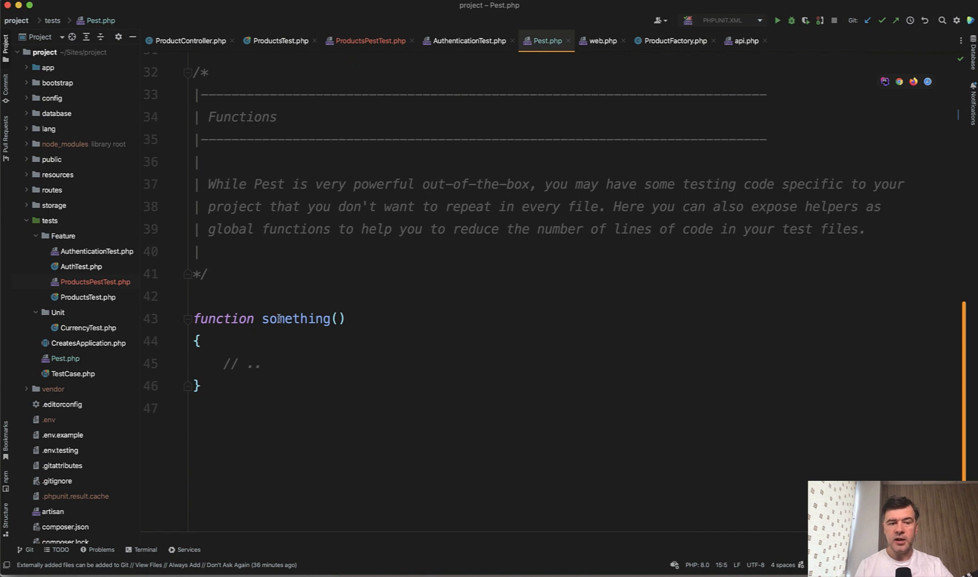
{"action": "mouse_move", "coordinate": [295, 319]}
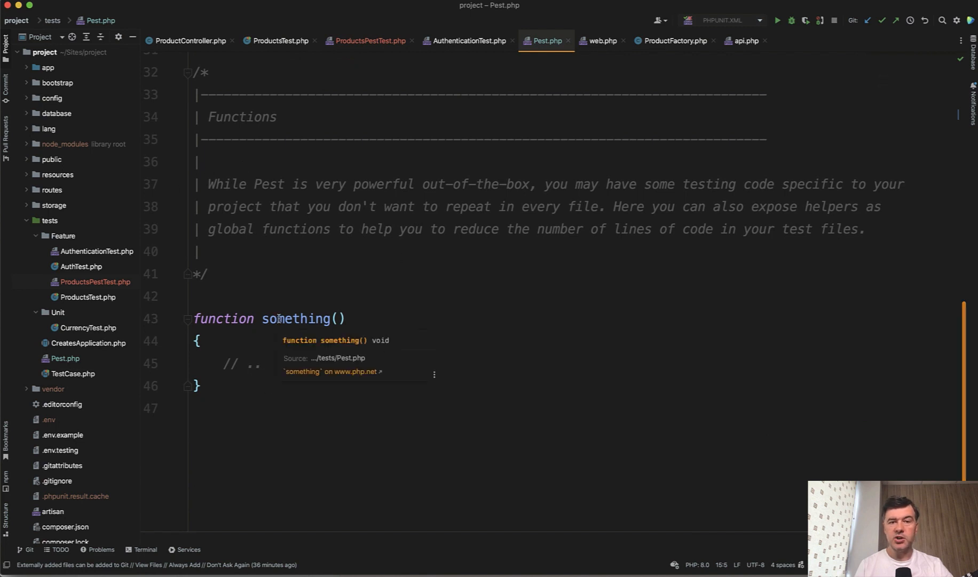
{"action": "type", "text": "create"}
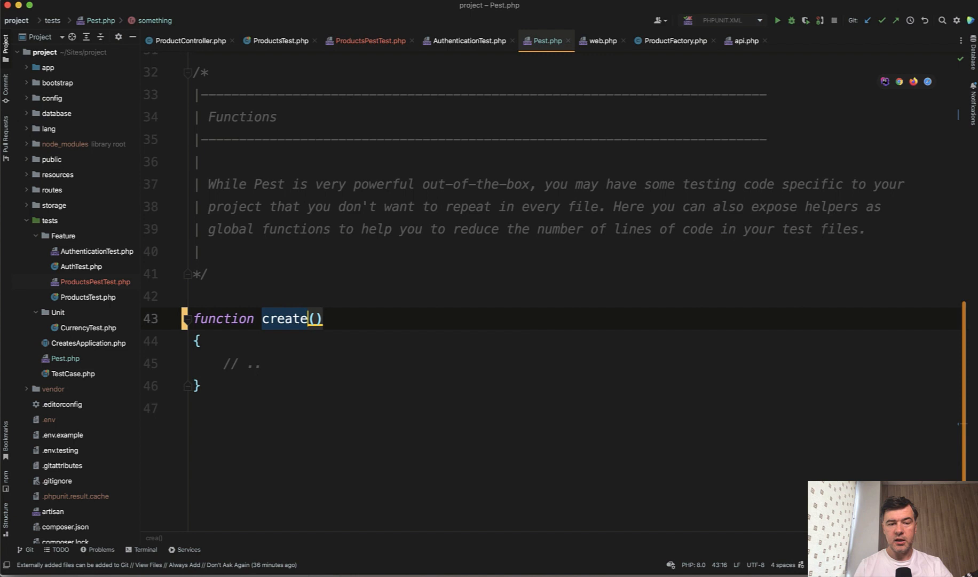
{"action": "left_click", "coordinate": [279, 41]}
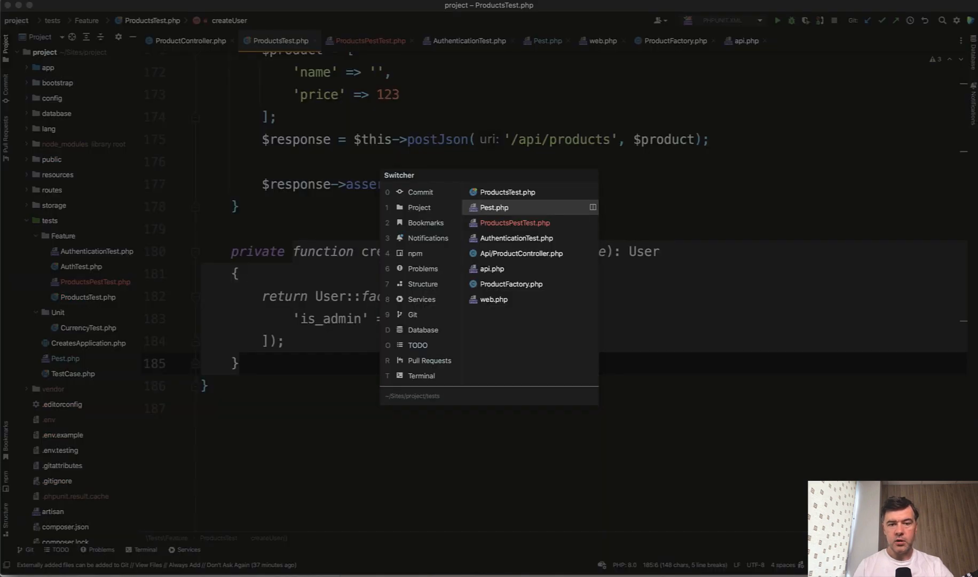
Step: Paste createUser into Pest.php with the User model imported, then return to ProductsPestTest
{"action": "left_click", "coordinate": [494, 207]}
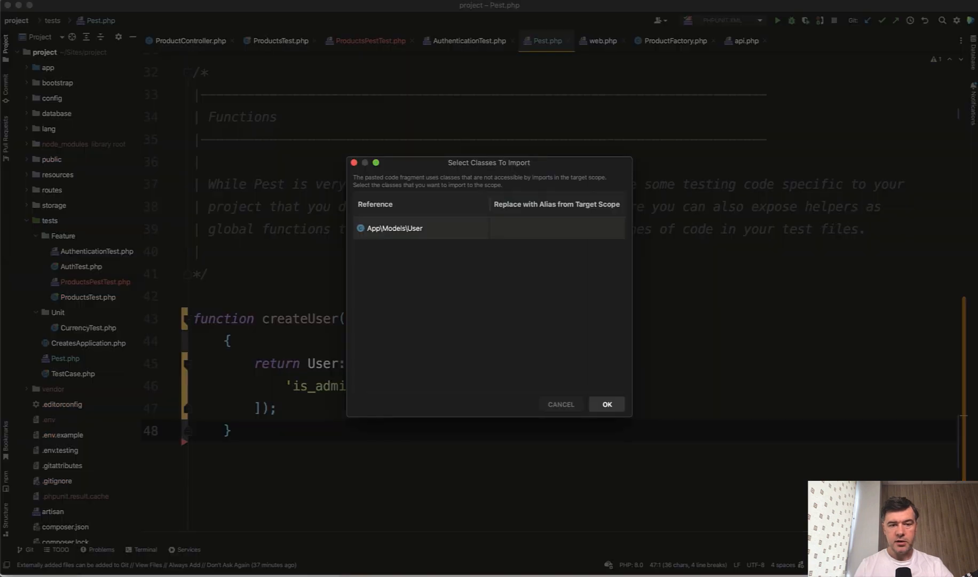
{"action": "left_click", "coordinate": [604, 404]}
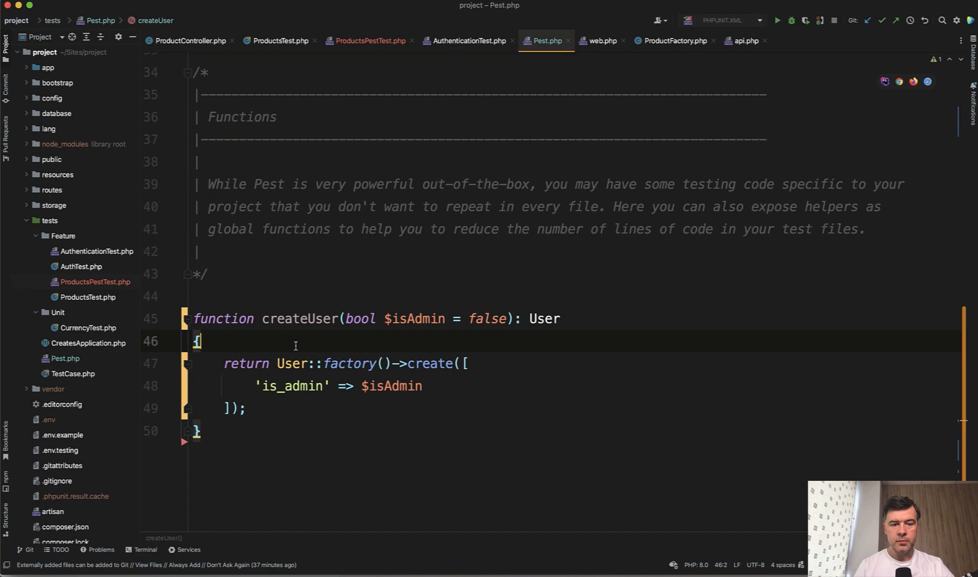
{"action": "scroll", "scroll_direction": "up", "scroll_amount": 3}
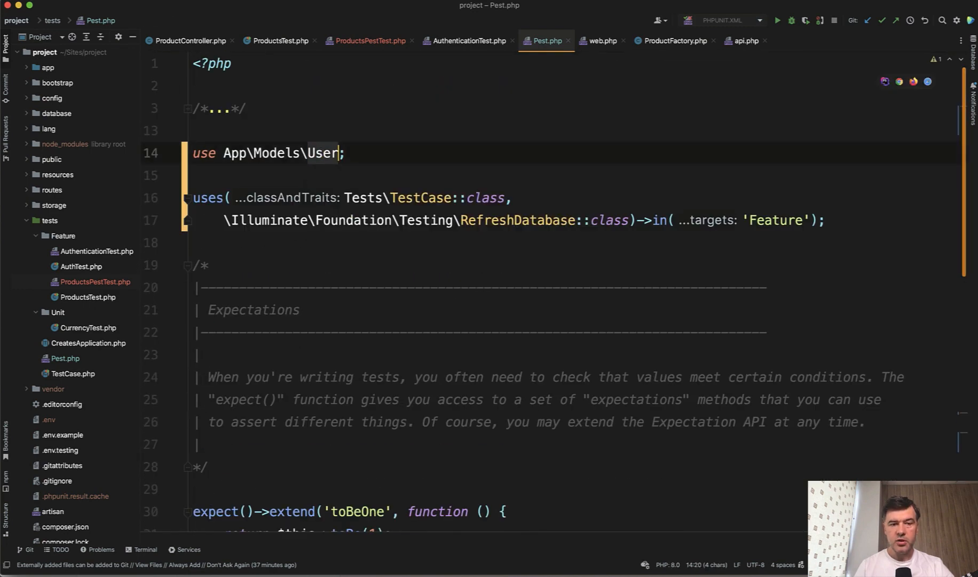
{"action": "left_click", "coordinate": [369, 41]}
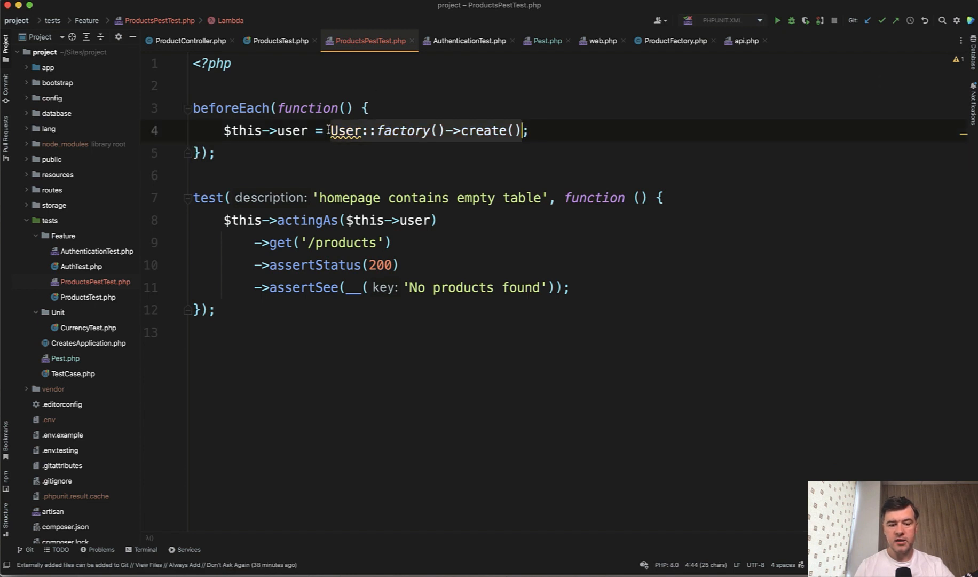
Step: Make beforeEach set $this->user = createUser() and $this->admin = createUser(isAdmin: true)
{"action": "type", "text": "createUser()"}
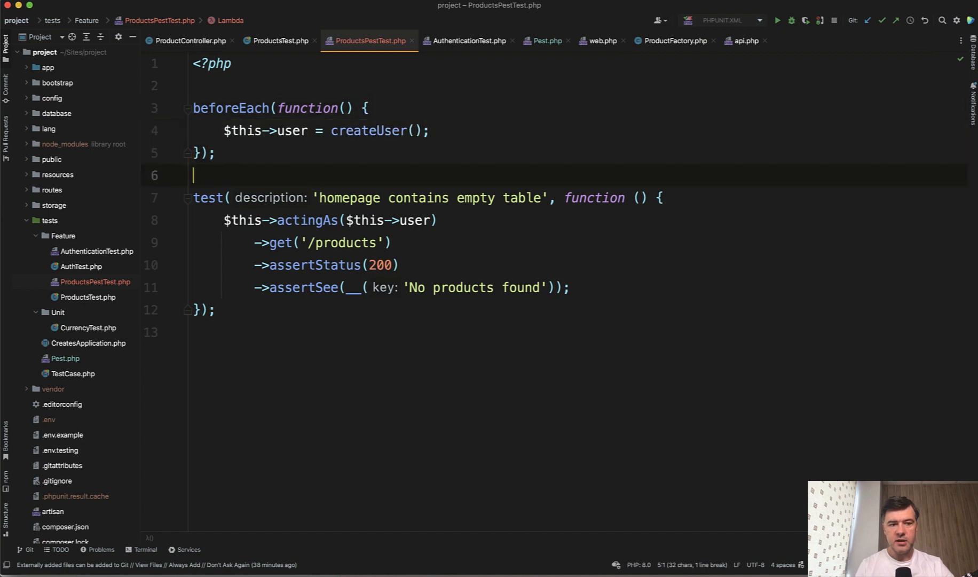
{"action": "type", "text": "$this->adm = createUser();"}
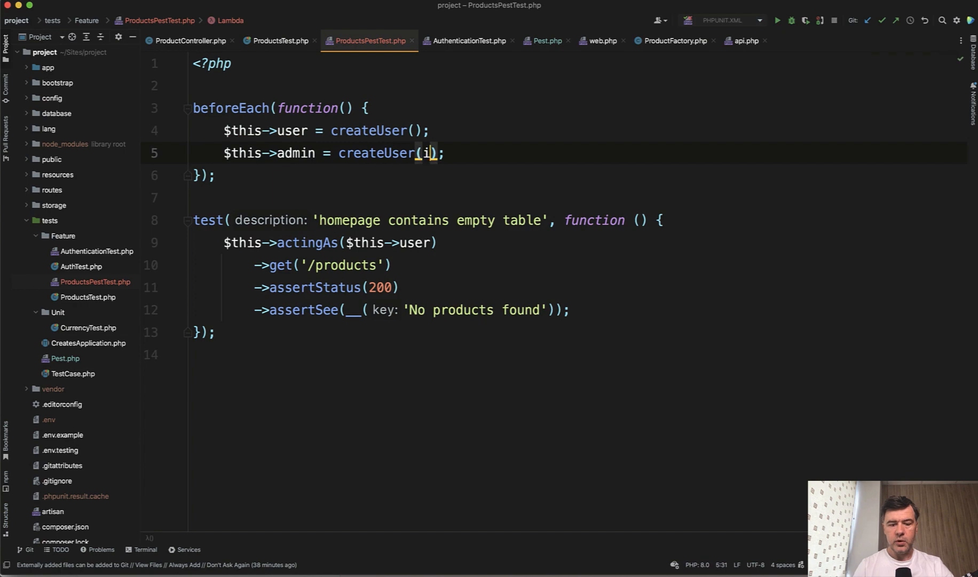
{"action": "type", "text": "sAdmin:"}
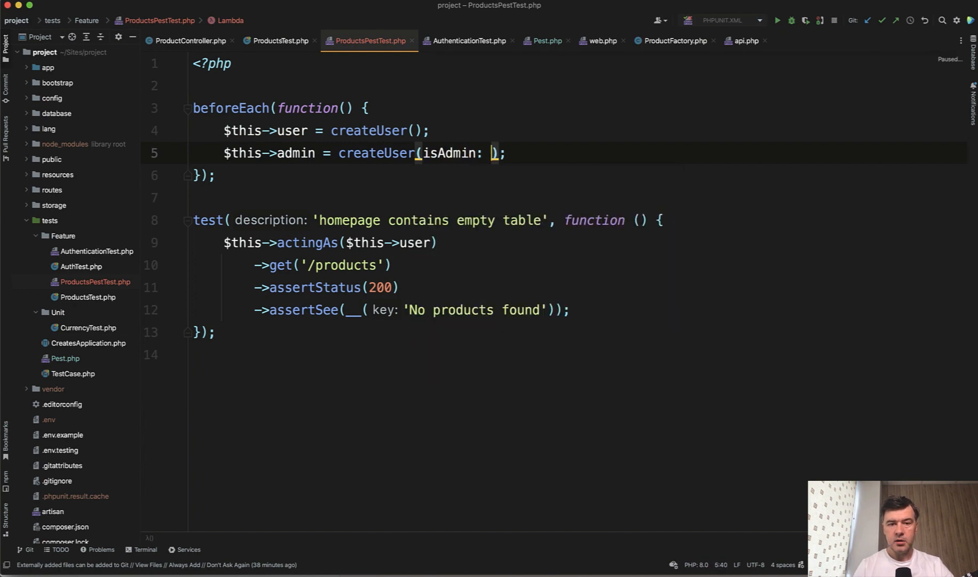
{"action": "type", "text": "true"}
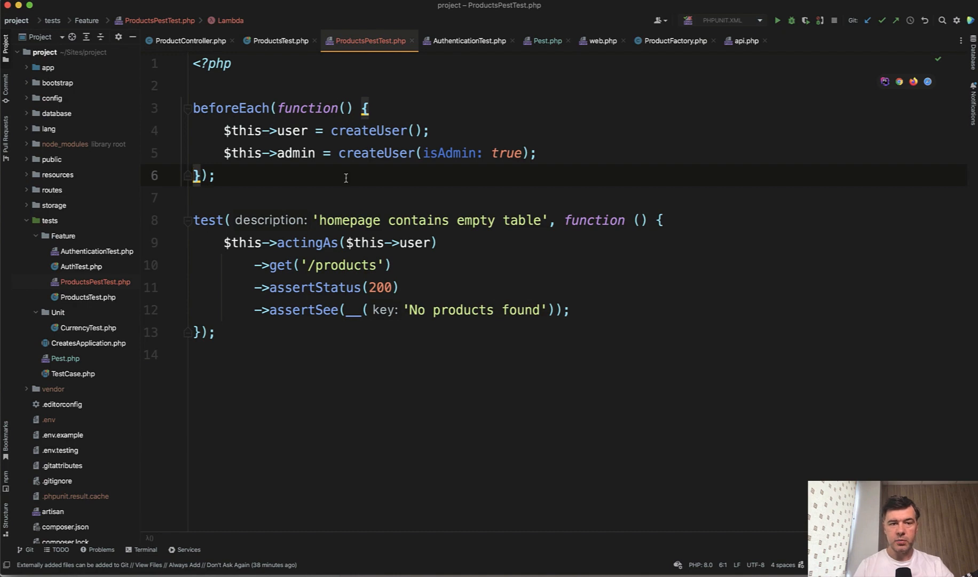
Step: Look over the helpers in Pest.php before copying the non-empty table test
{"action": "left_click", "coordinate": [546, 41]}
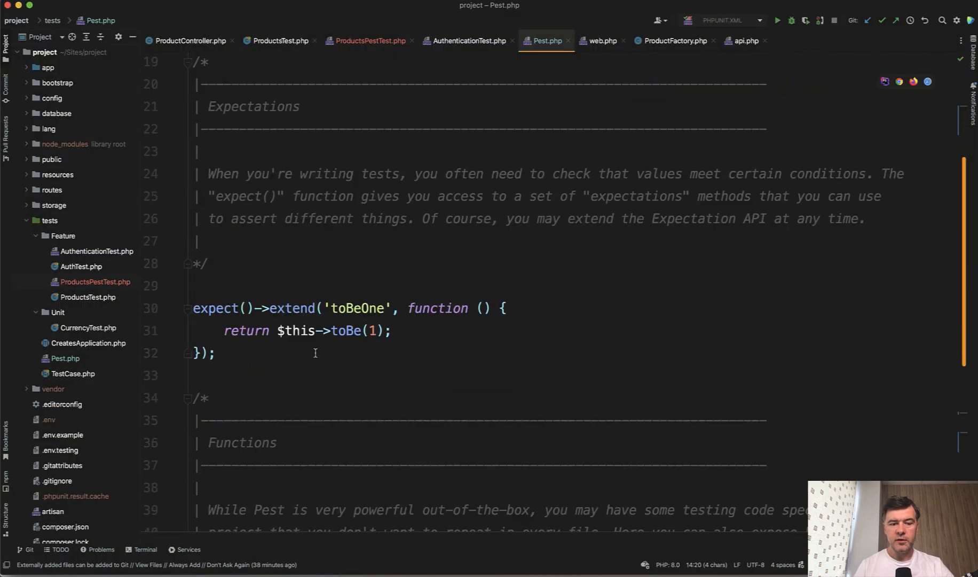
{"action": "scroll", "scroll_direction": "down", "scroll_amount": 3}
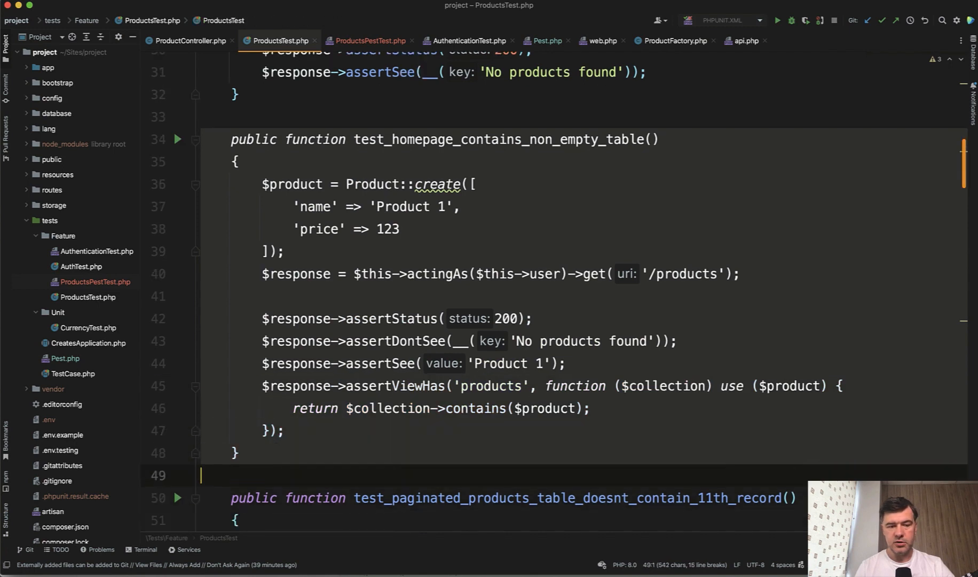
Step: Paste the test into ProductsPestTest.php with the Product model imported
{"action": "left_click", "coordinate": [369, 41]}
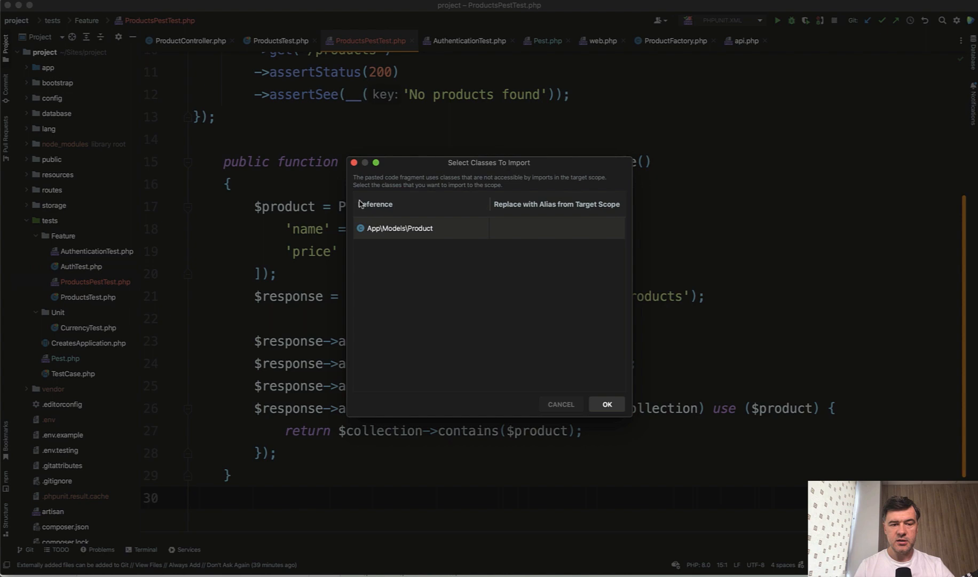
{"action": "left_click", "coordinate": [605, 403]}
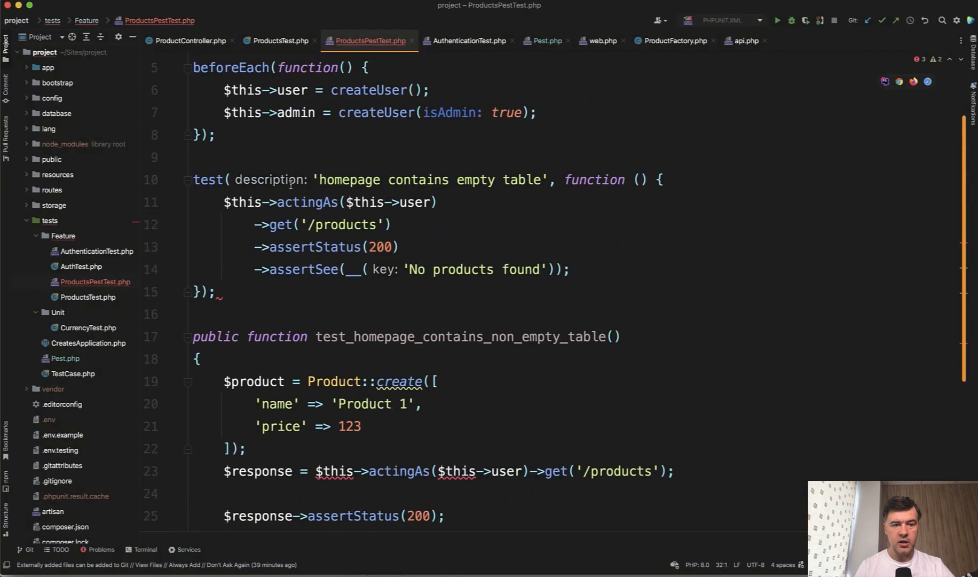
{"action": "left_click", "coordinate": [213, 337]}
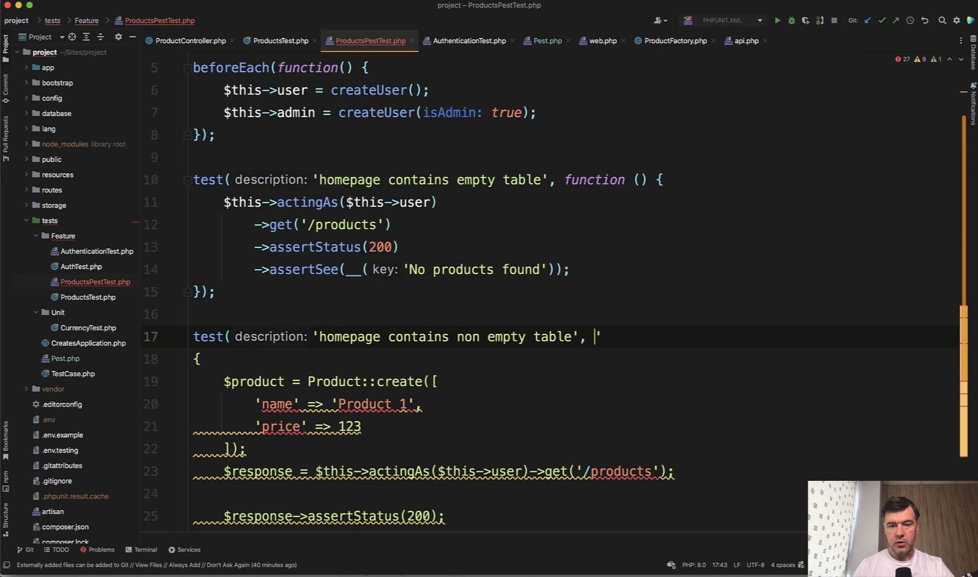
Step: Rewrite it as test('homepage contains non empty table', function() {...}) with chained calls instead of $response
{"action": "type", "text": "closure: function()"}
{"action": "type", "text": "});"}
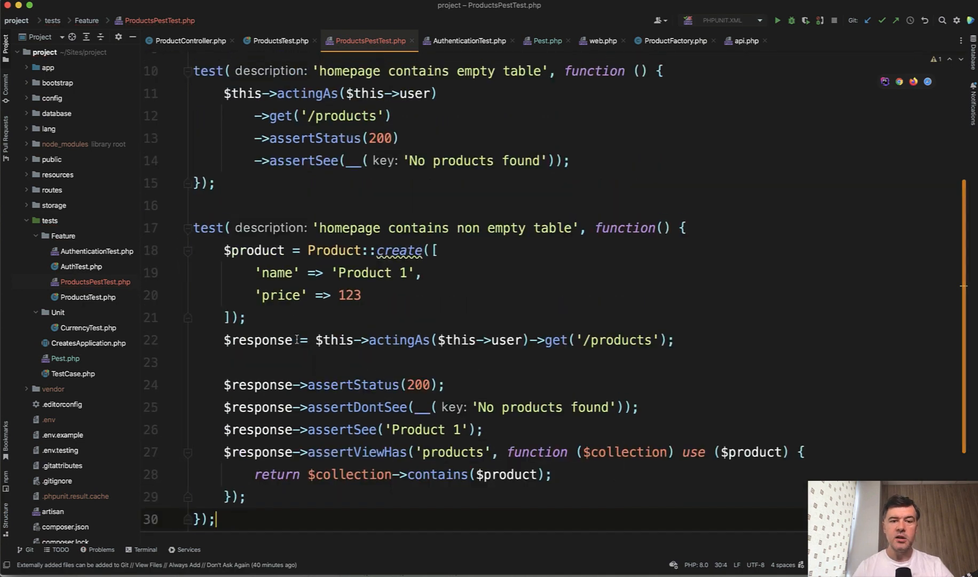
{"action": "double_click", "coordinate": [262, 340]}
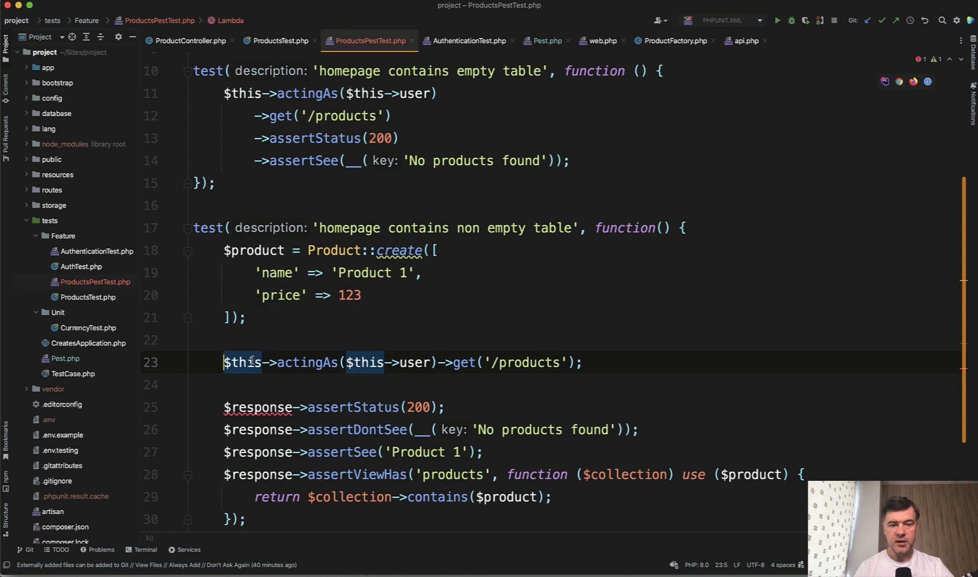
{"action": "key", "text": "Enter"}
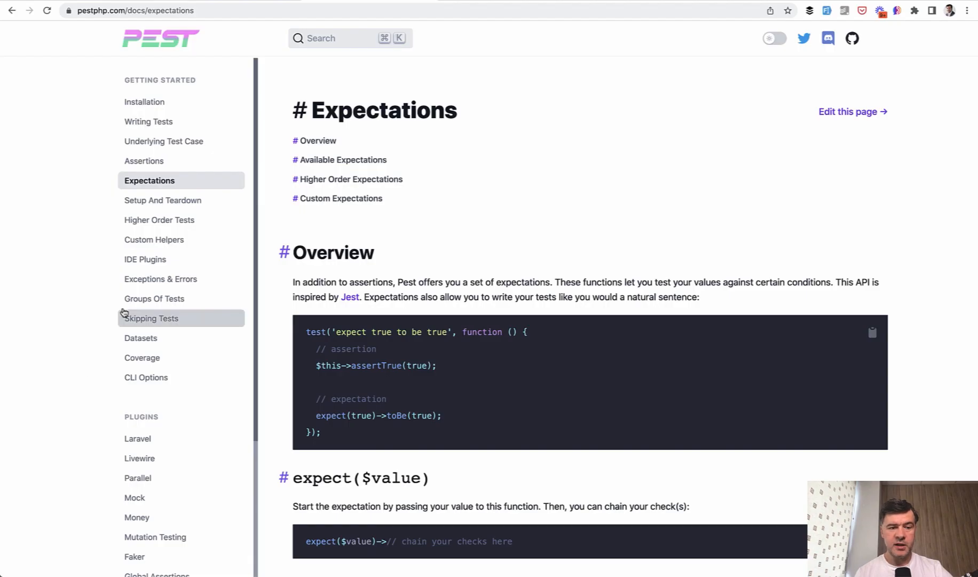
{"action": "mouse_move", "coordinate": [75, 412]}
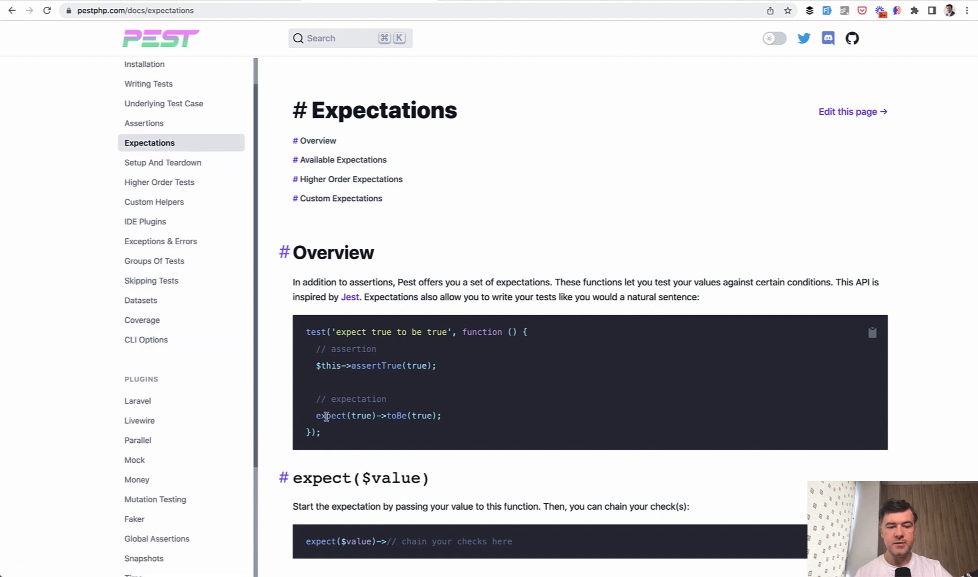
{"action": "mouse_move", "coordinate": [439, 415]}
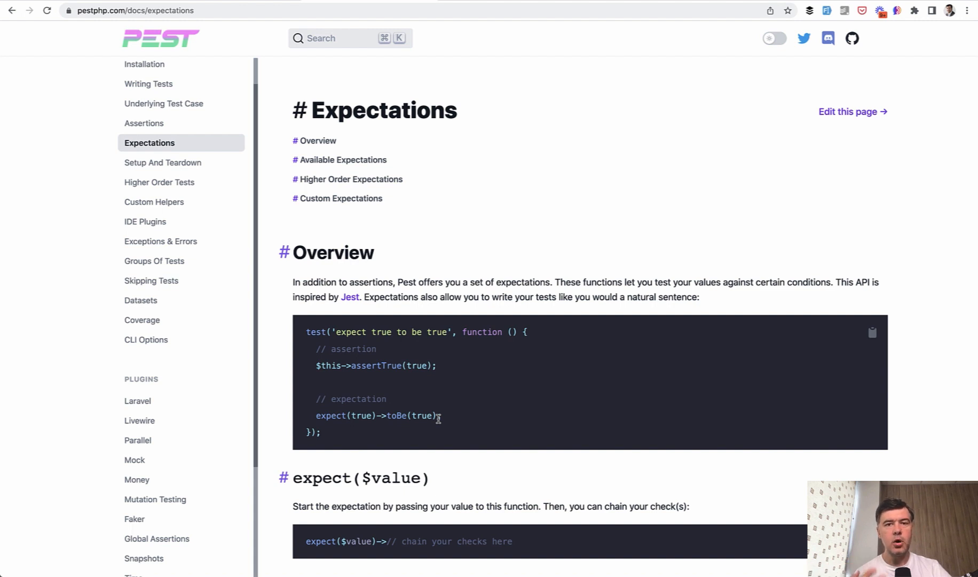
{"action": "mouse_move", "coordinate": [354, 439]}
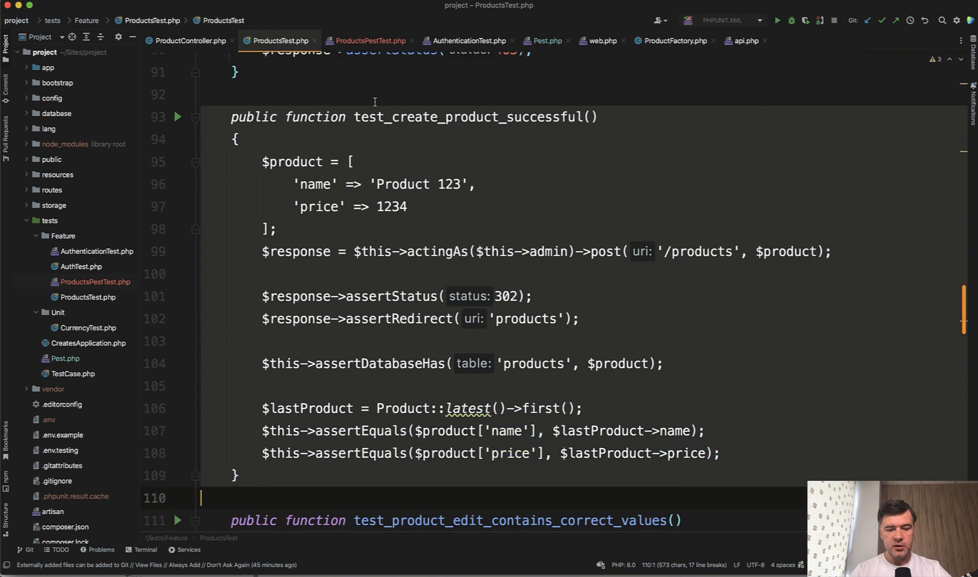
Step: Convert the pasted method to test('create product successful', function() {...}) chaining actingAs admin, post and assertRedirect
{"action": "left_click", "coordinate": [369, 41]}
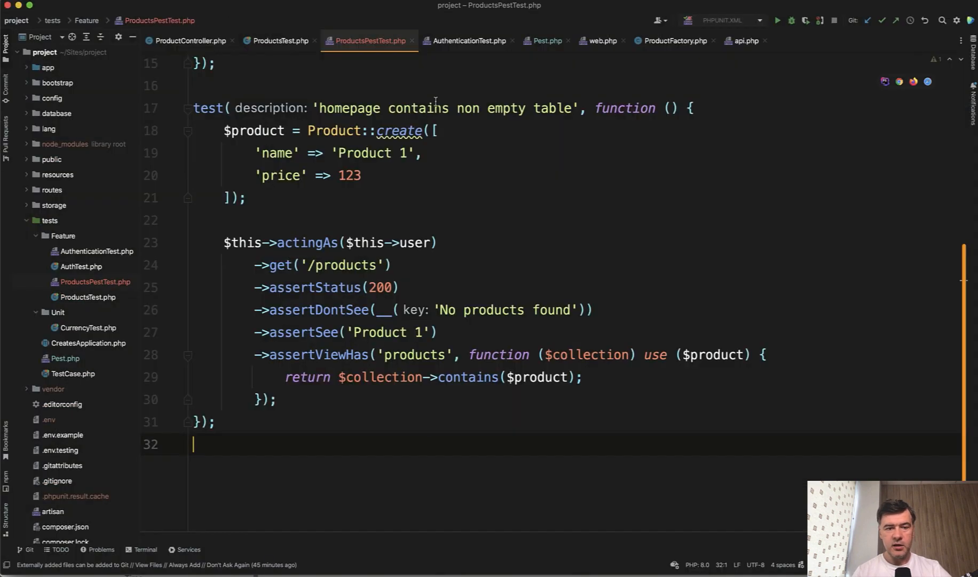
{"action": "mouse_move", "coordinate": [240, 433]}
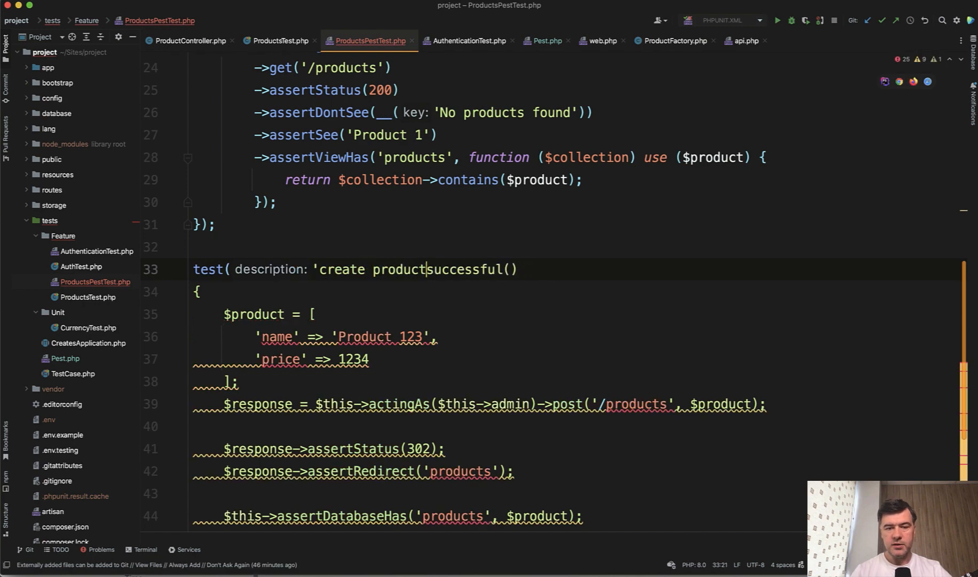
{"action": "type", "text": "', function"}
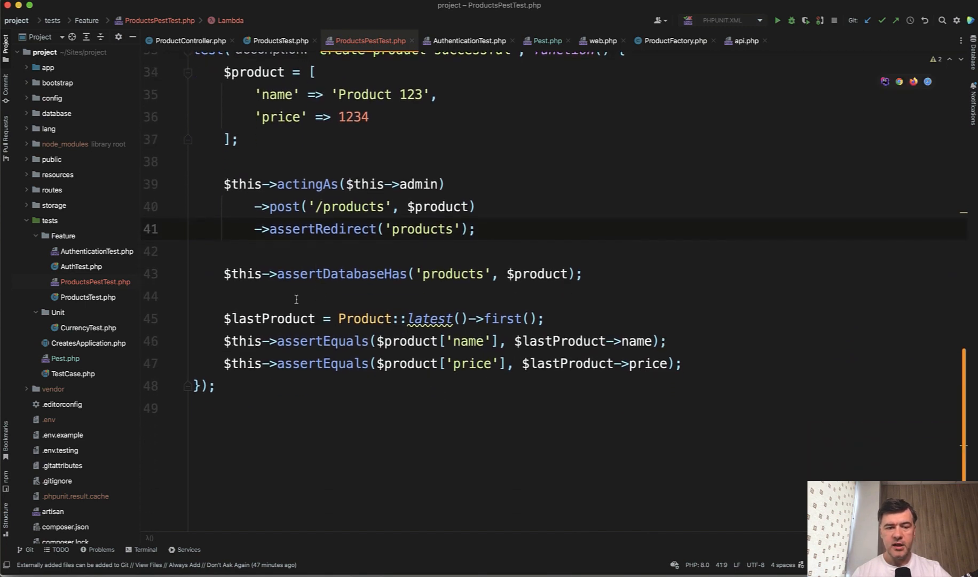
{"action": "left_click", "coordinate": [299, 363]}
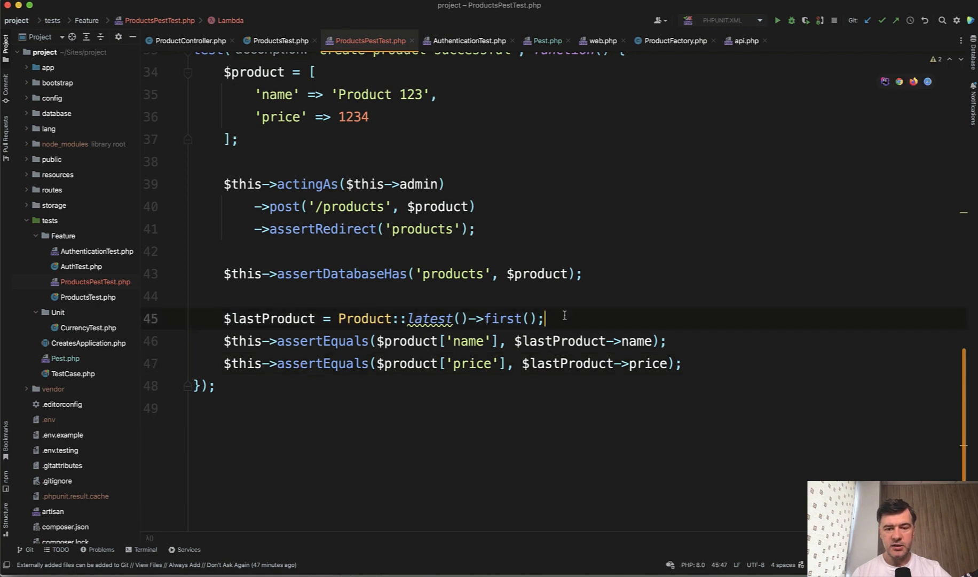
Step: Assert $lastProduct name and price with expect()->toBe($product[...]) and delete the assertEquals lines
{"action": "type", "text": "expe"}
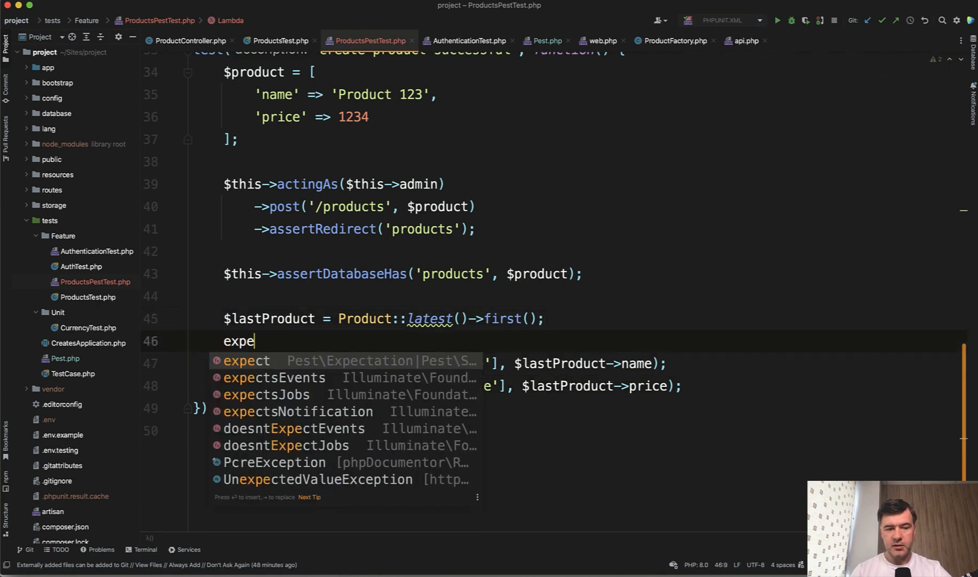
{"action": "type", "text": "ct($lastProduct->name"}
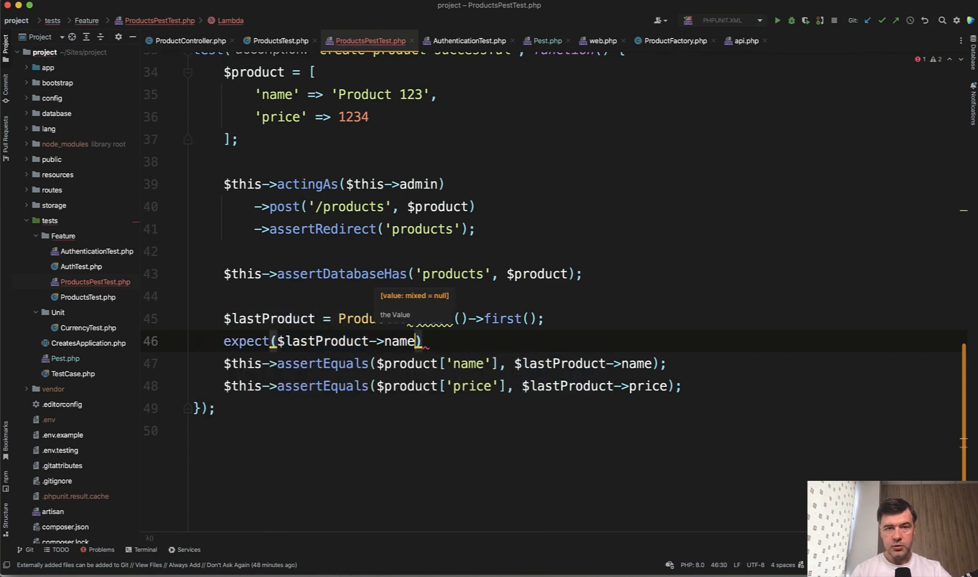
{"action": "type", "text": "->toBe("}
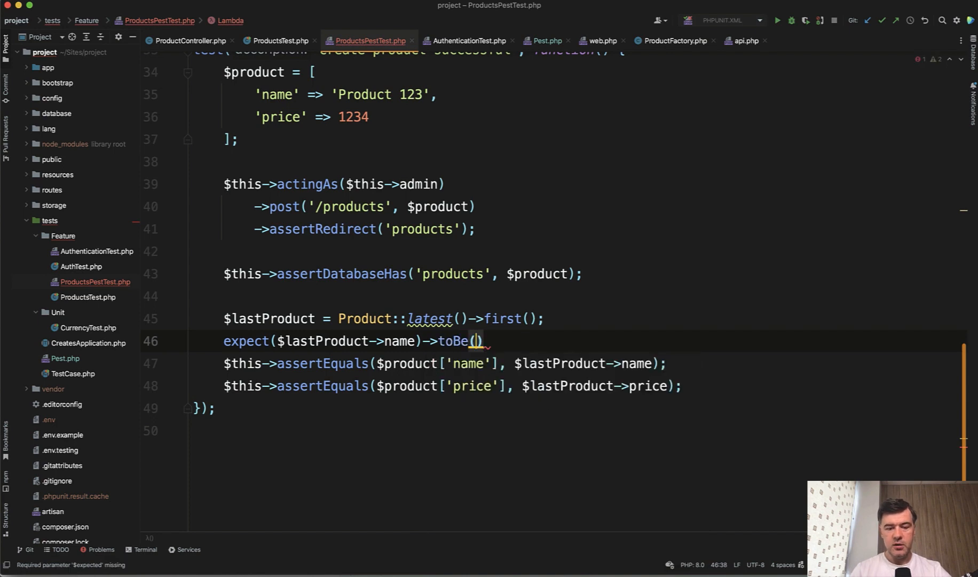
{"action": "type", "text": "$product['name"}
{"action": "type", "text": "expect($lastProduct->price)->toBe($product['price']);"}
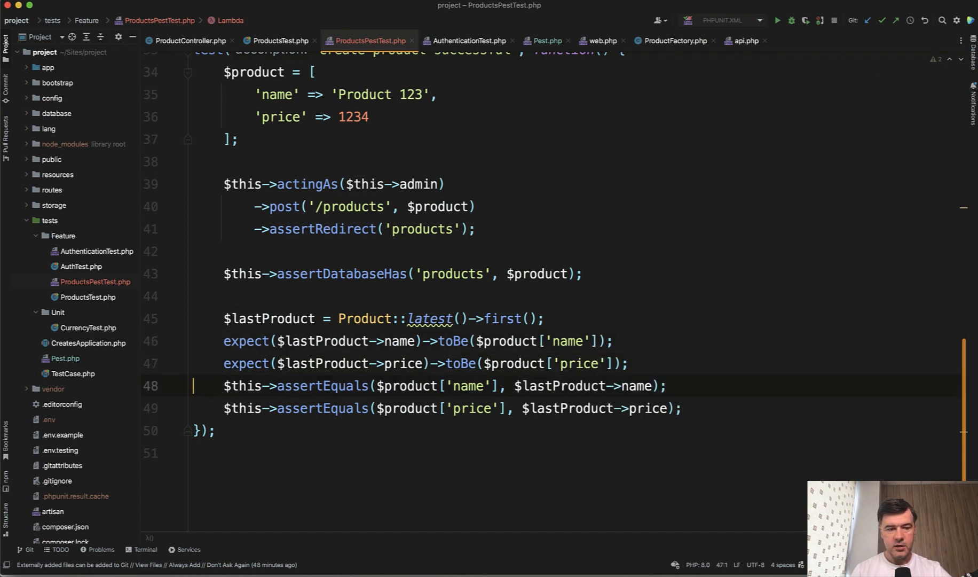
{"action": "key", "text": "Delete"}
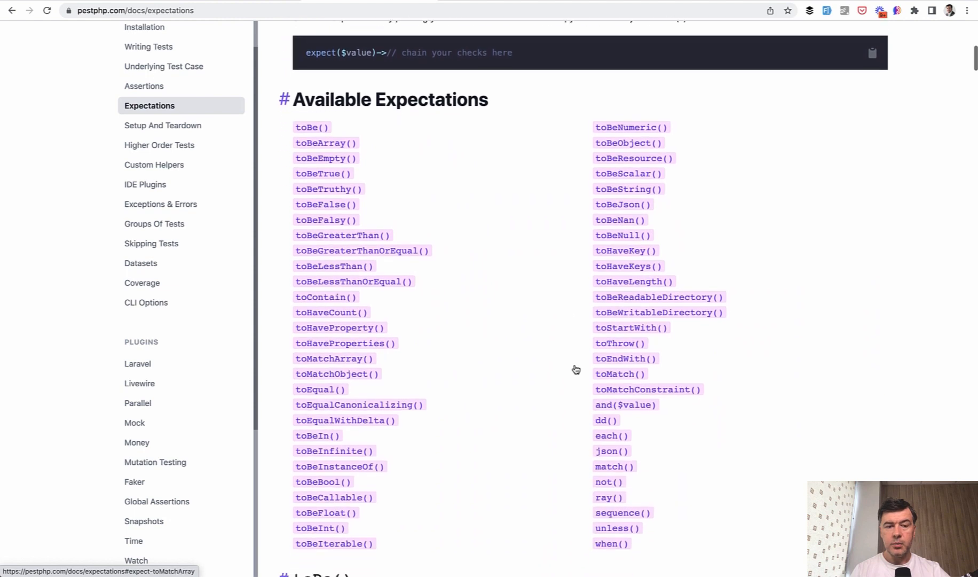
Step: Scroll the Pest Expectations page down to the Available Expectations section
{"action": "scroll", "scroll_direction": "down", "scroll_amount": 3}
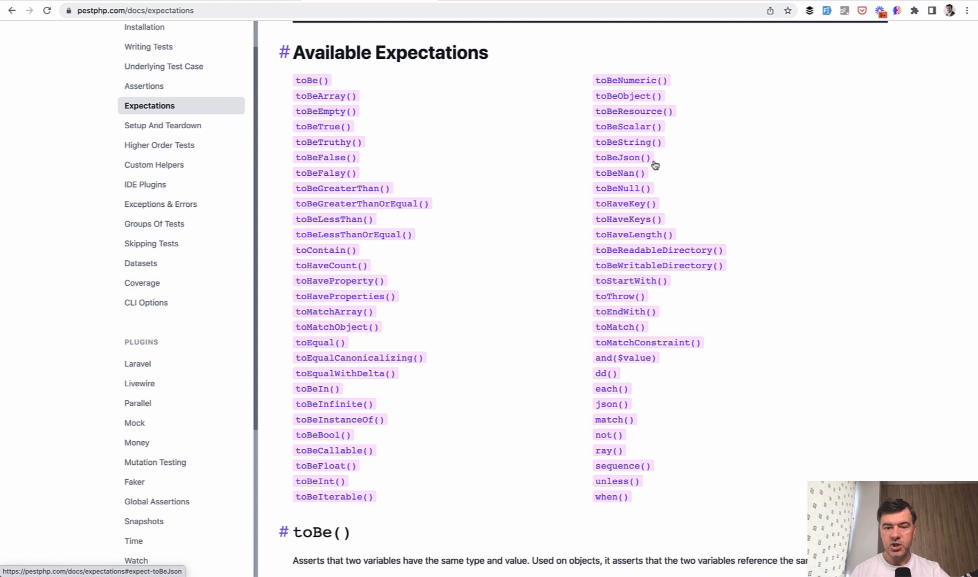
{"action": "mouse_move", "coordinate": [514, 466]}
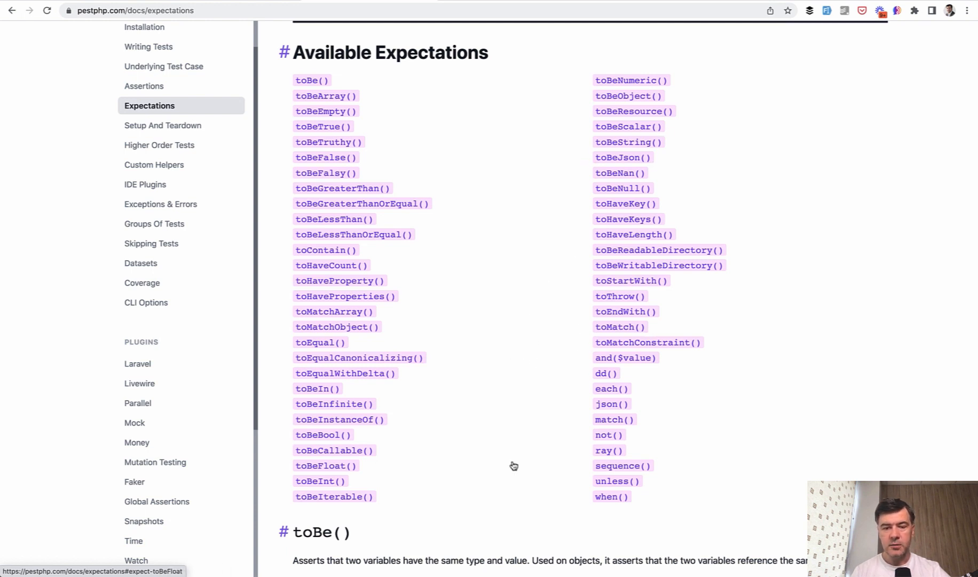